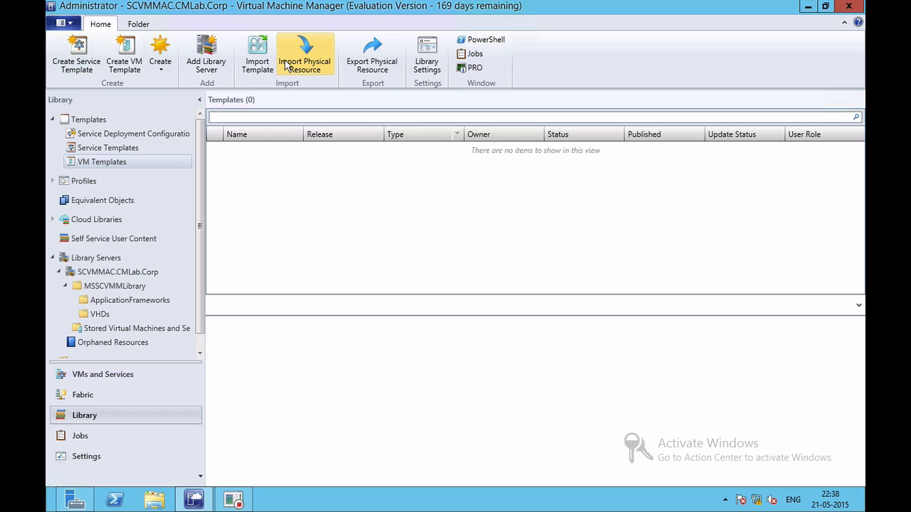
mouse_move(117, 465)
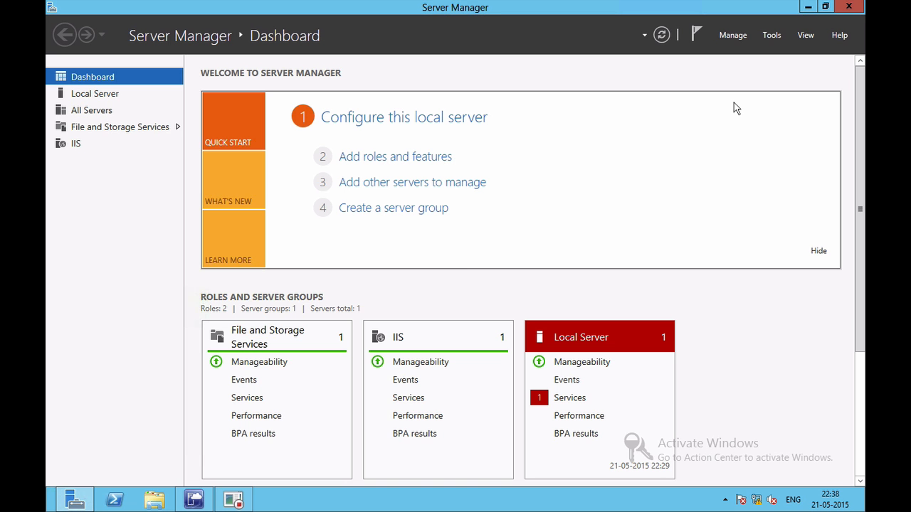
Launch Computer Management from Server Manager's Tools menu.
click(772, 34)
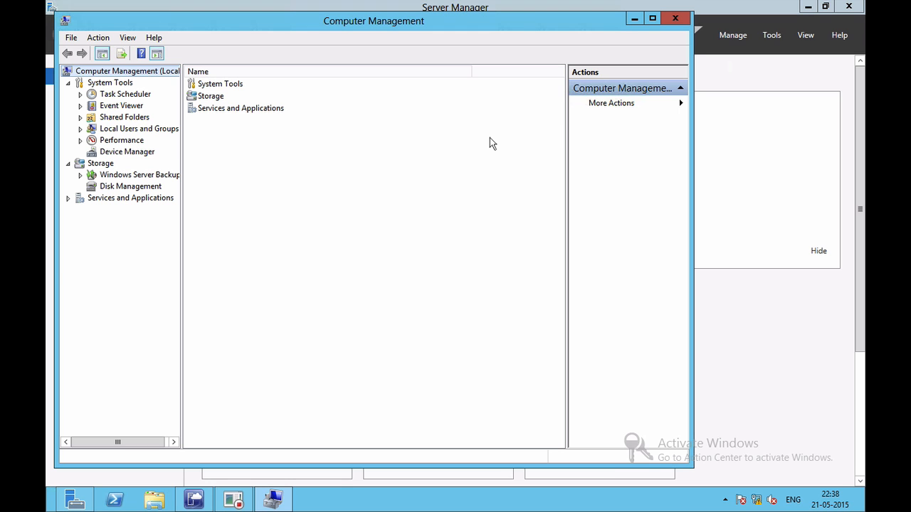
mouse_move(264, 145)
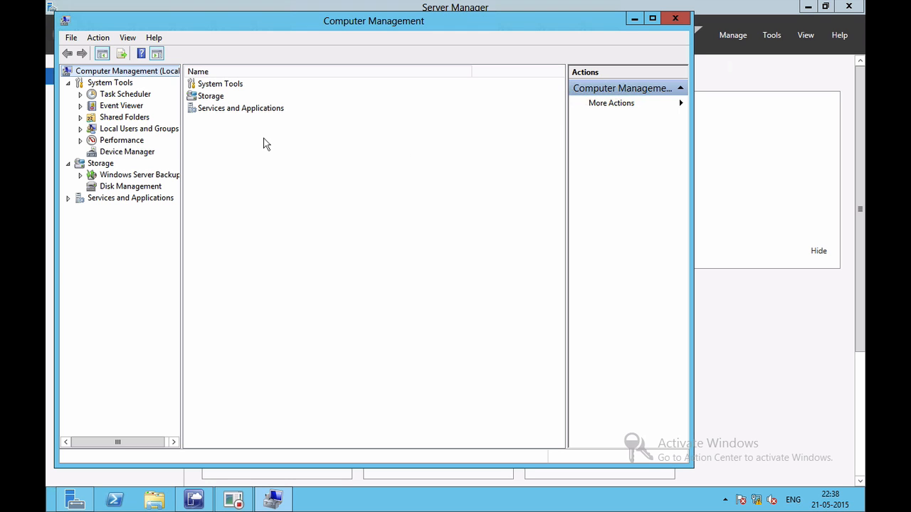
Show Disk Management, listing volumes C:, D:, System Reserved and Disk 0.
click(130, 186)
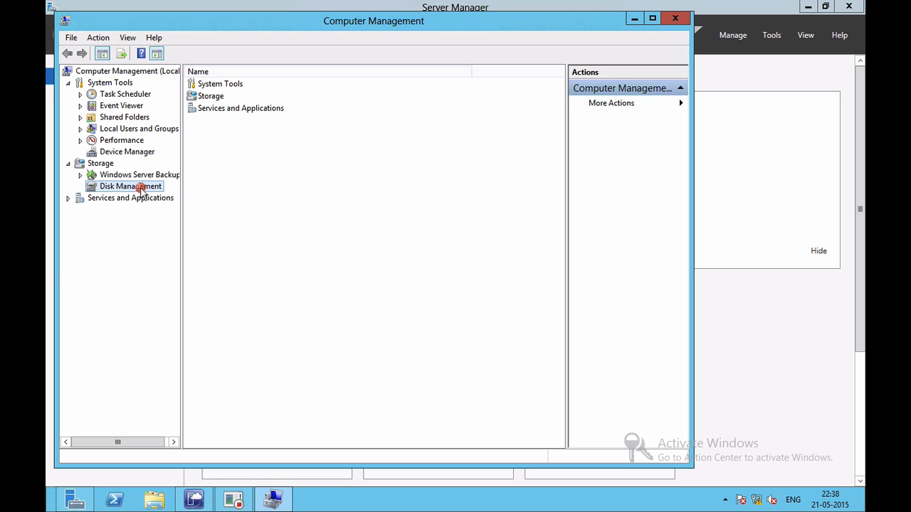
click(130, 186)
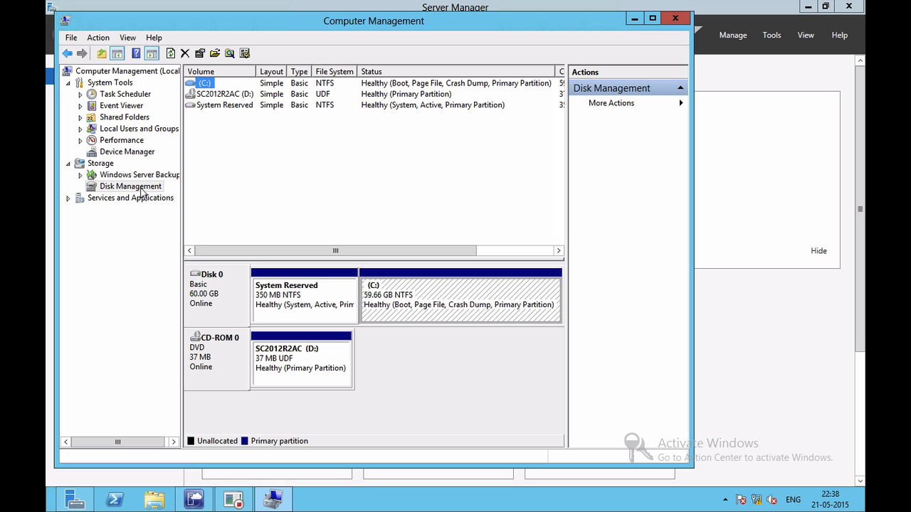
mouse_move(348, 294)
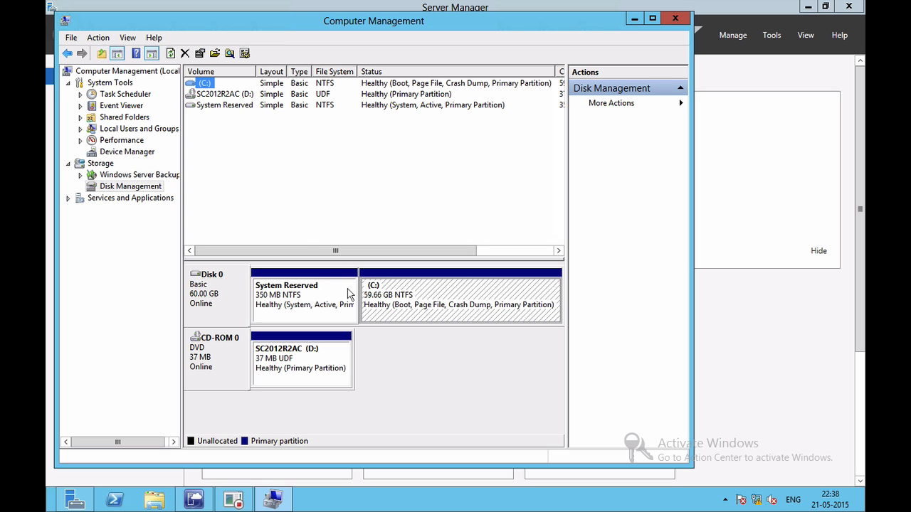
mouse_move(132, 191)
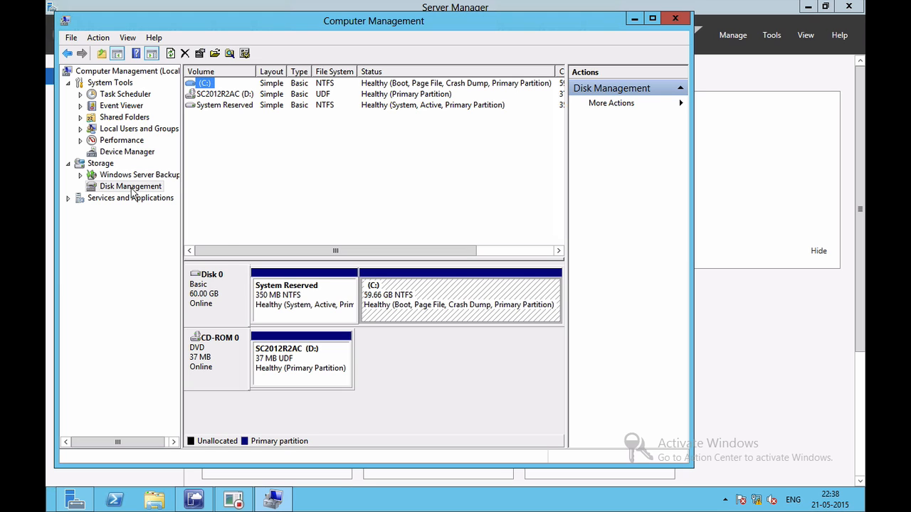
Start Create VHD with the file location set to CMLabVHD.vhd on the desktop.
right_click(130, 185)
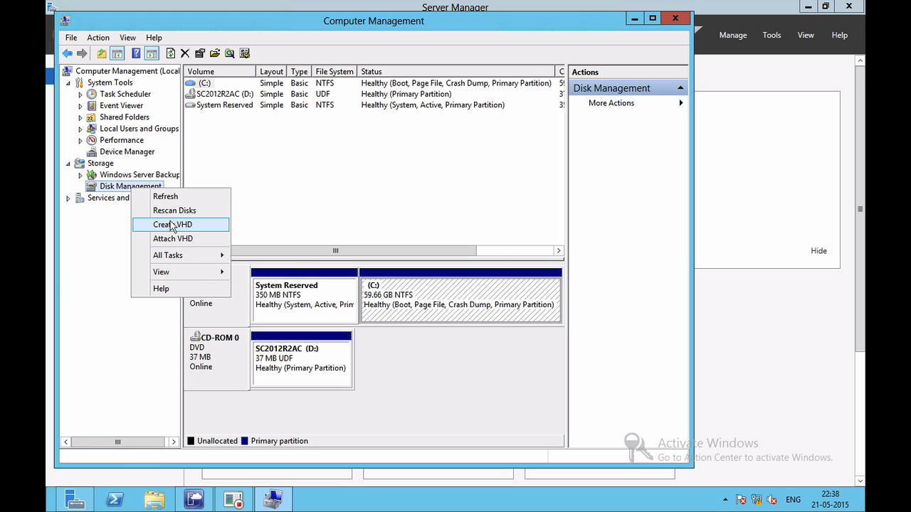
click(172, 224)
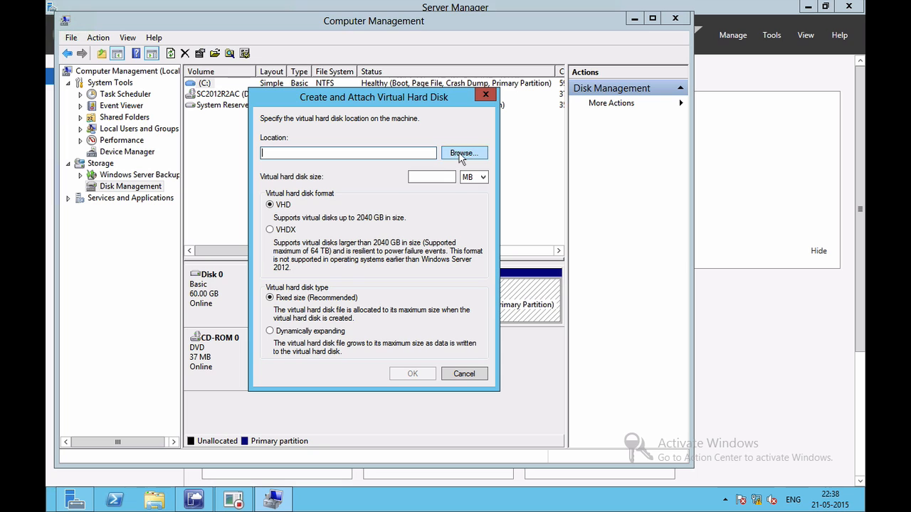
click(463, 153)
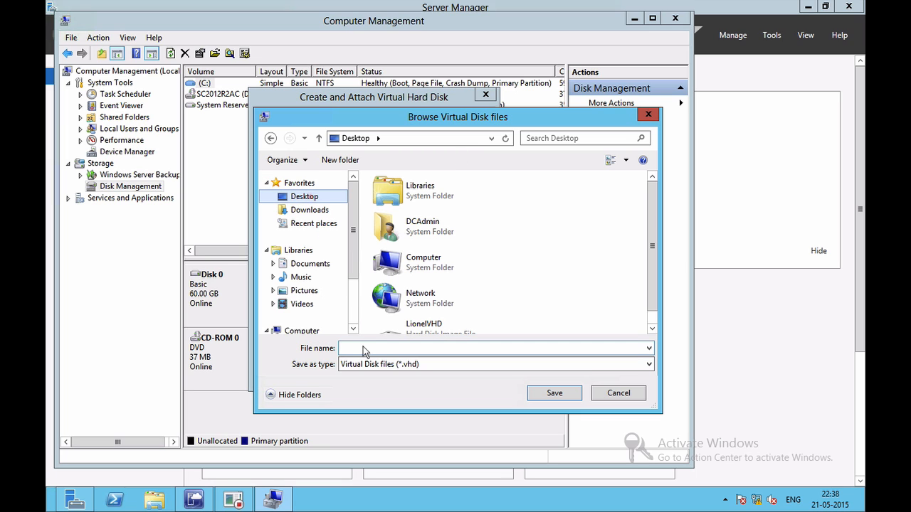
text(CMLab)
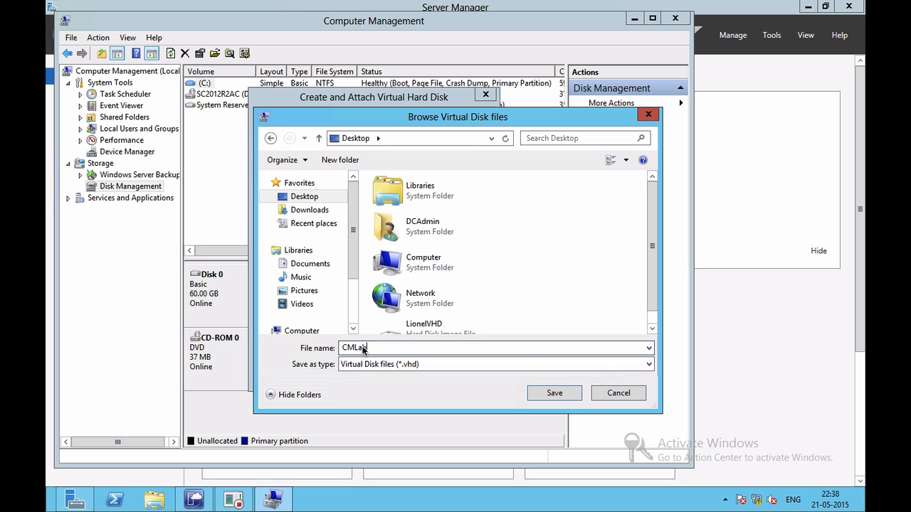
text(VHD)
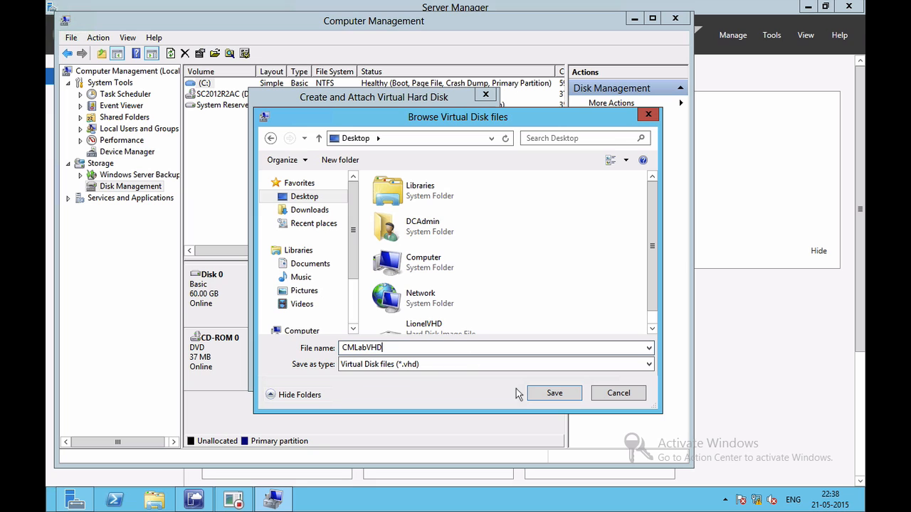
click(554, 393)
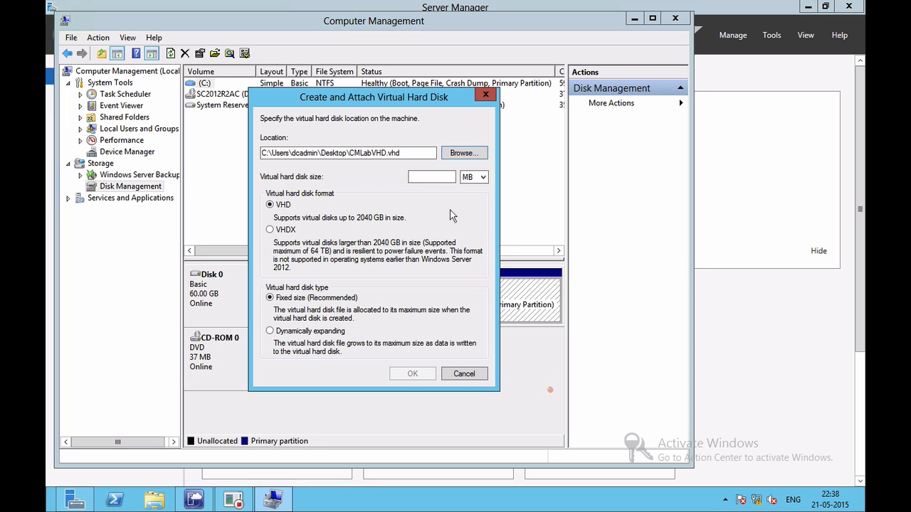
Set the virtual hard disk size to 3 GB, dynamically expanding.
text(1)
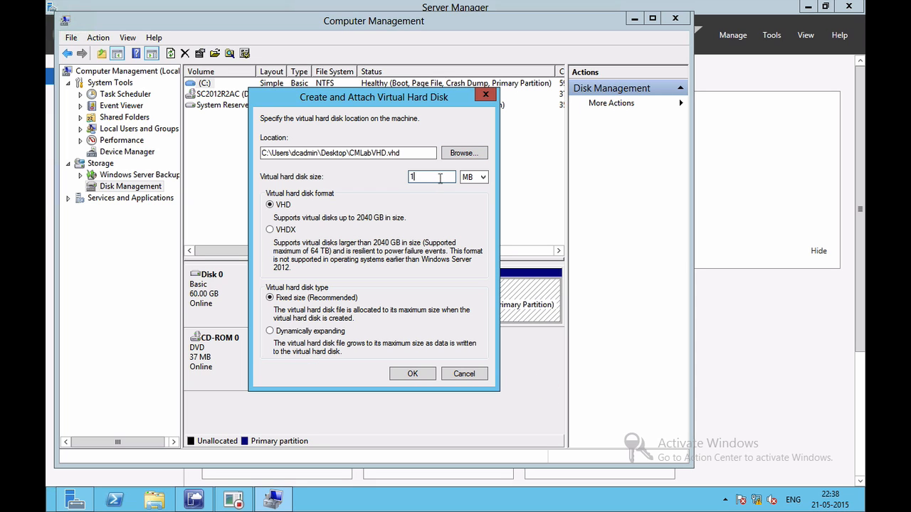
text(1024)
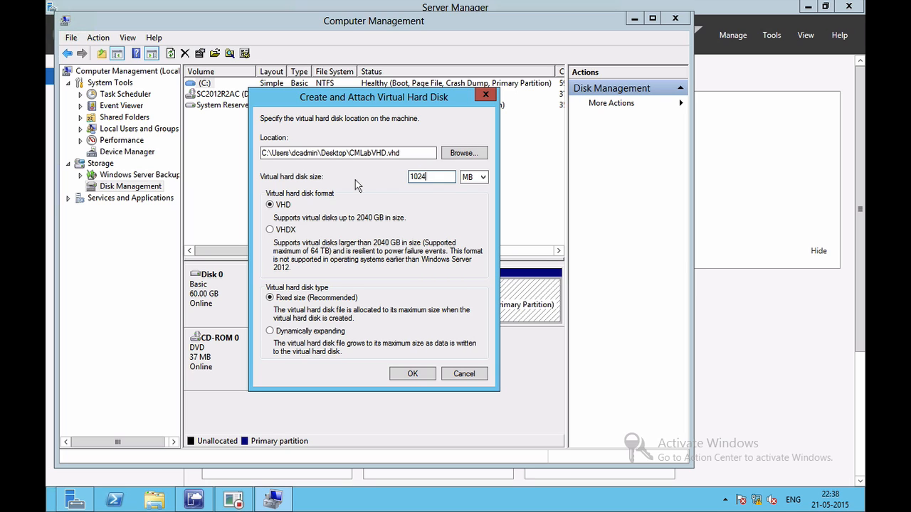
mouse_move(301, 310)
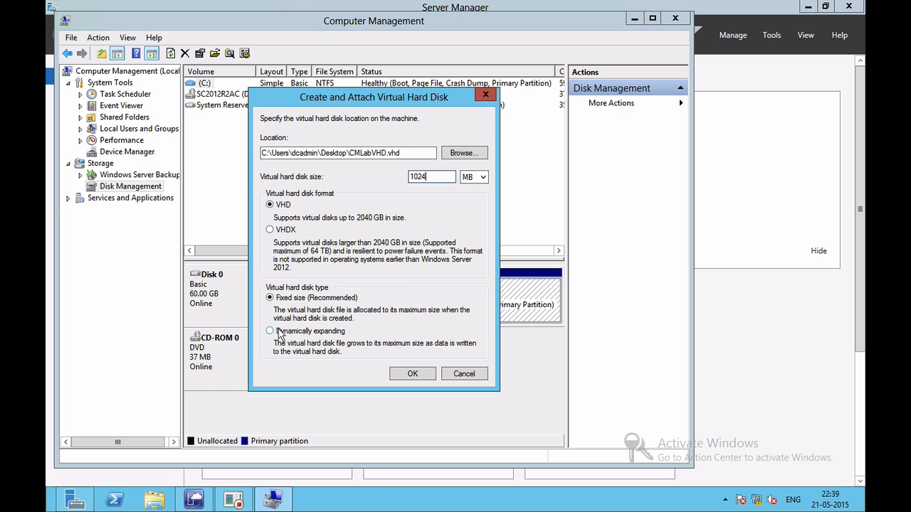
click(270, 331)
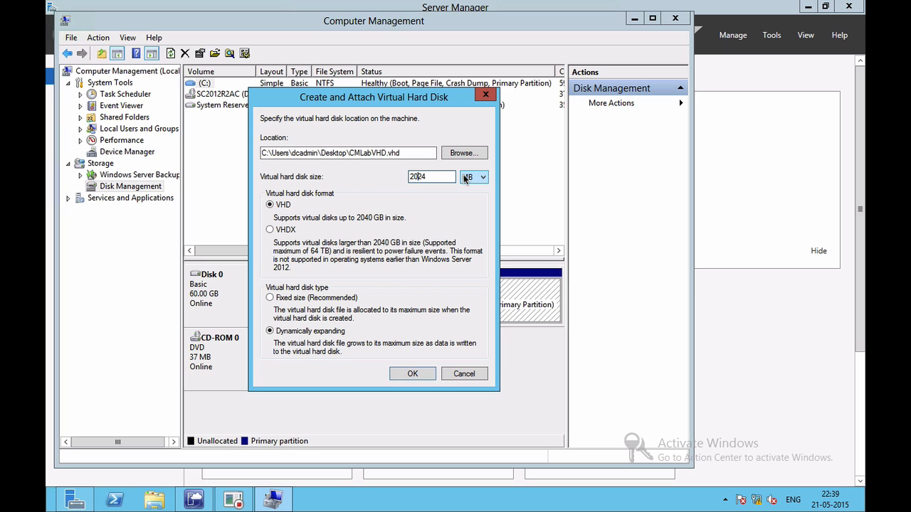
key(BackSpace)
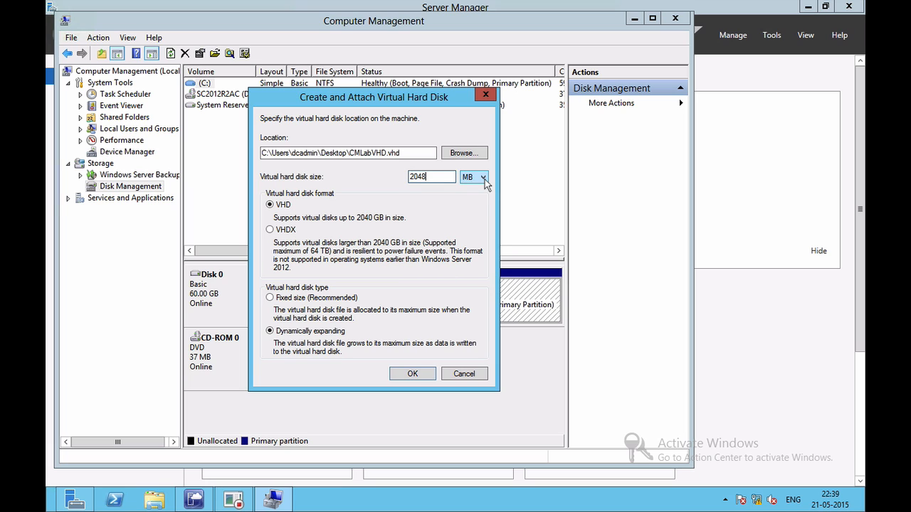
click(473, 177)
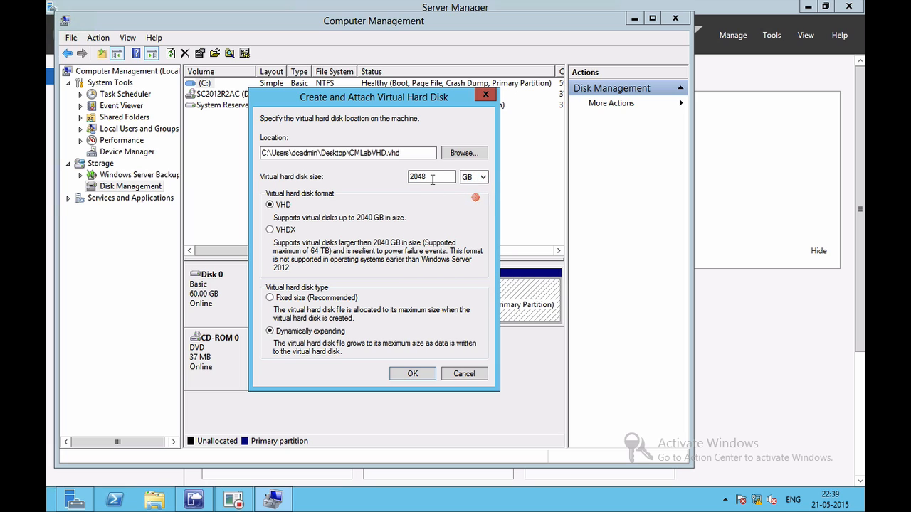
text(3)
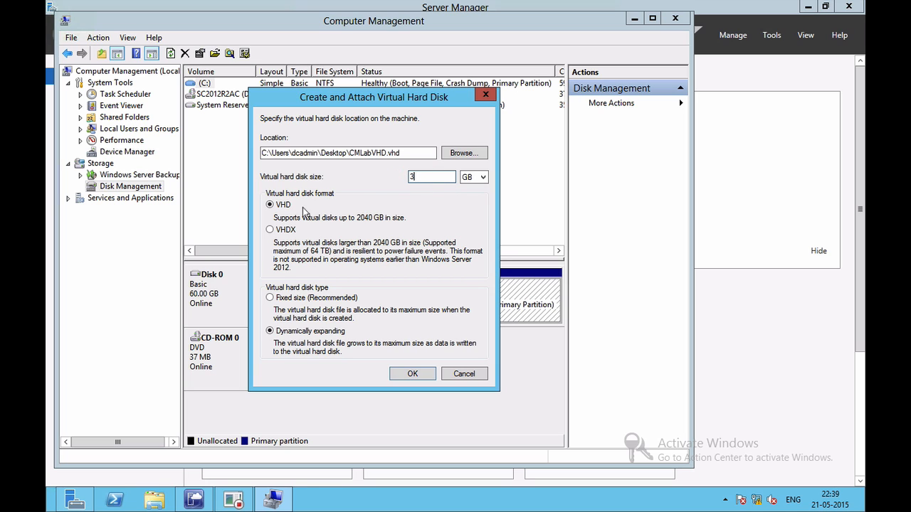
mouse_move(267, 171)
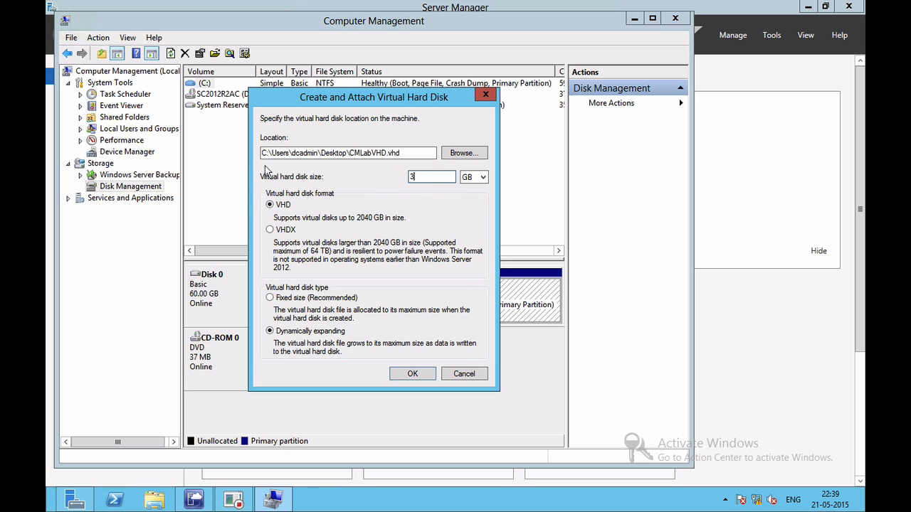
mouse_move(459, 220)
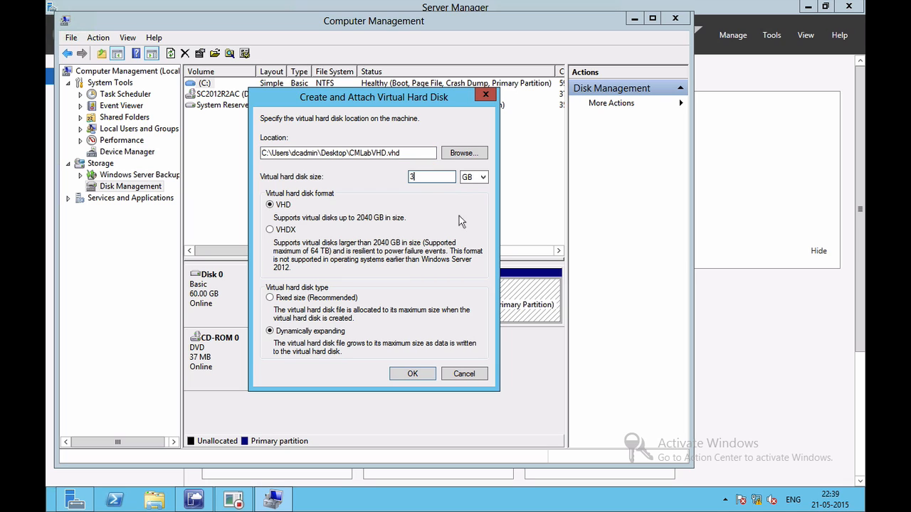
mouse_move(423, 189)
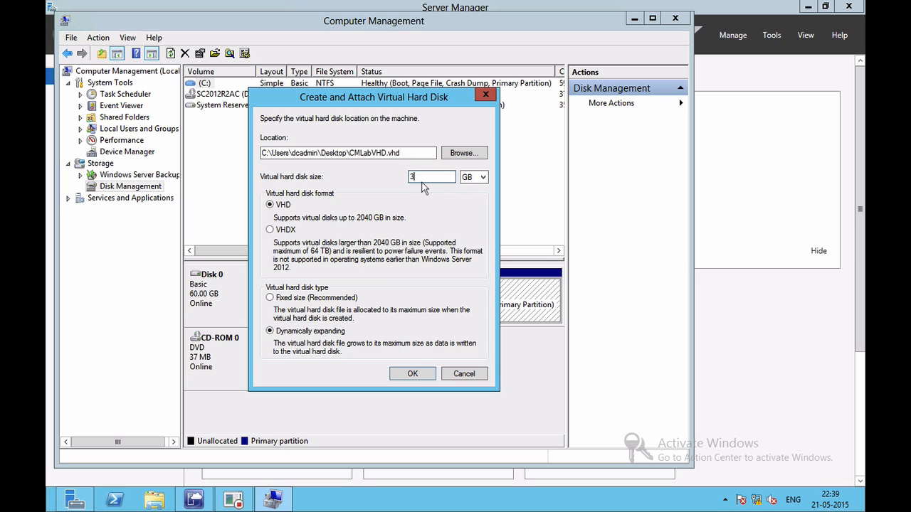
mouse_move(411, 373)
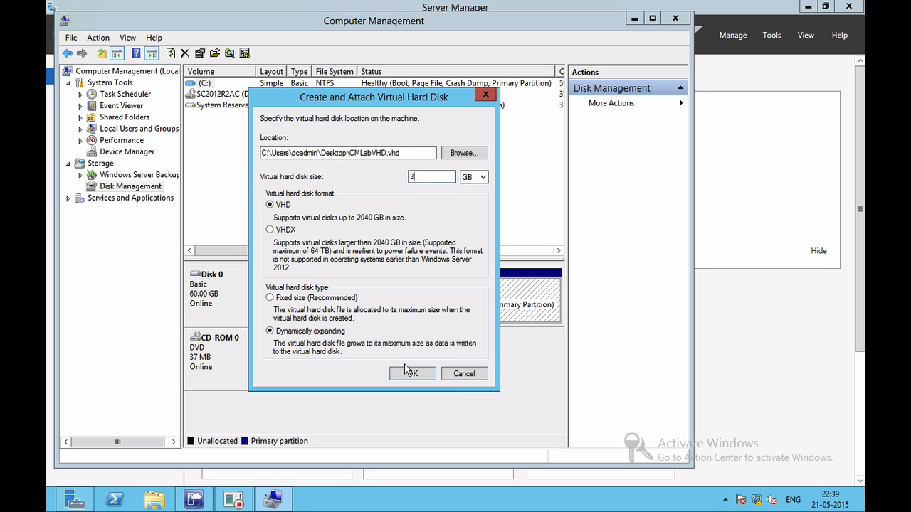
Create the 3 GB CMLabVHD disk, detach it, and close Computer Management.
click(412, 374)
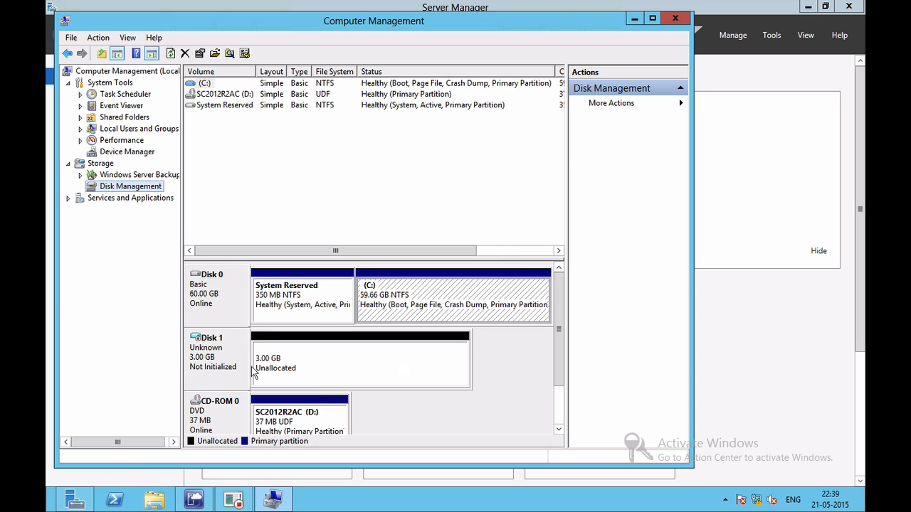
mouse_move(231, 347)
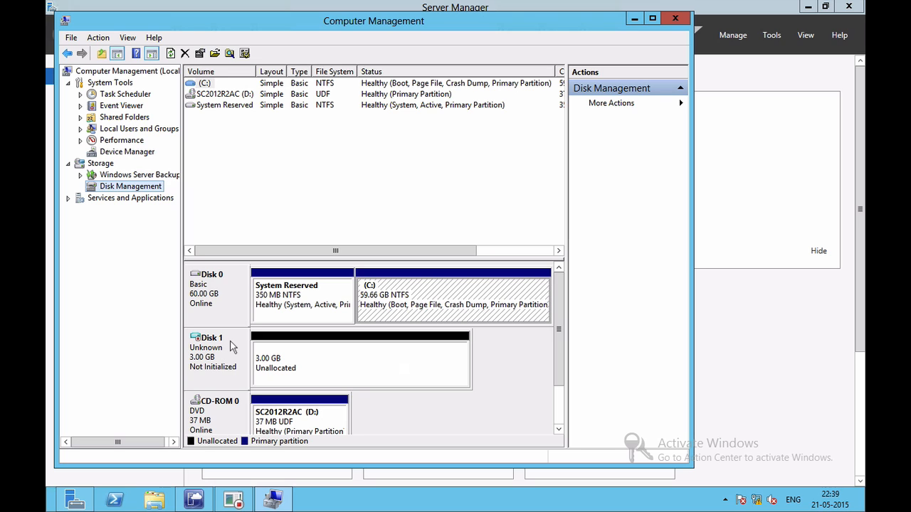
mouse_move(224, 365)
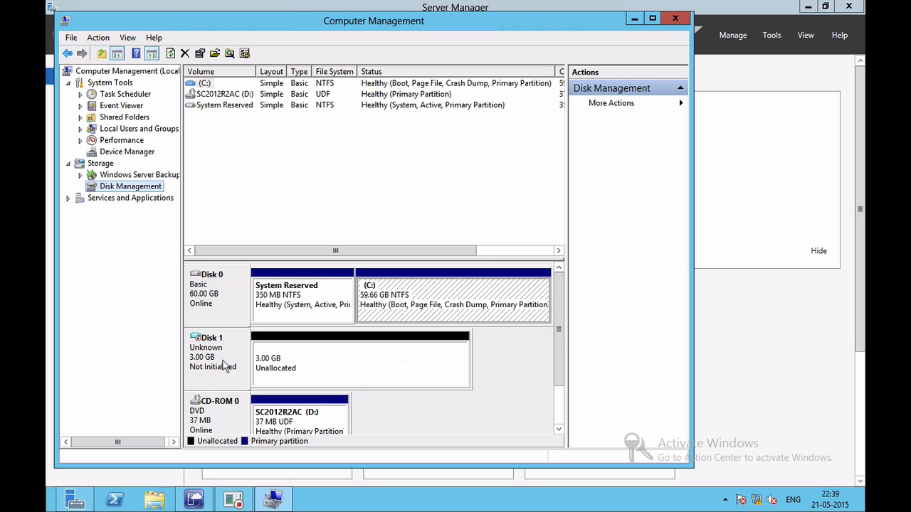
right_click(217, 360)
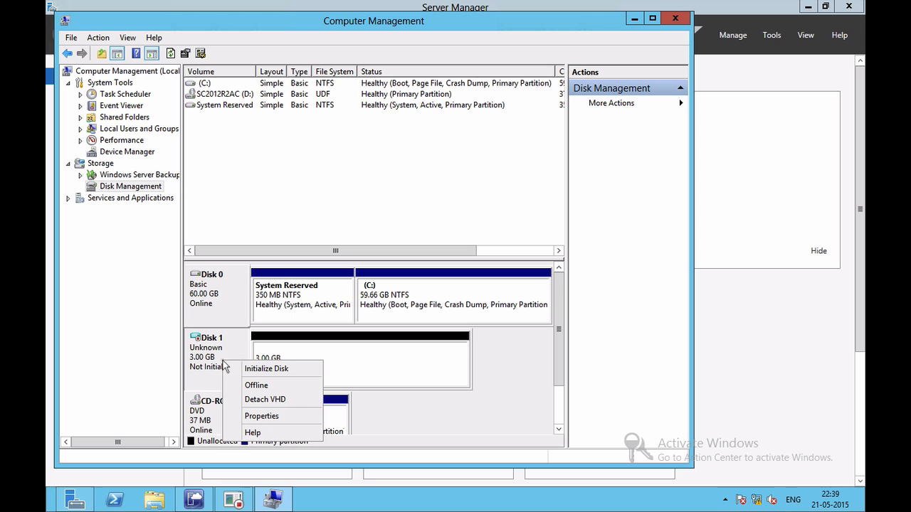
click(265, 399)
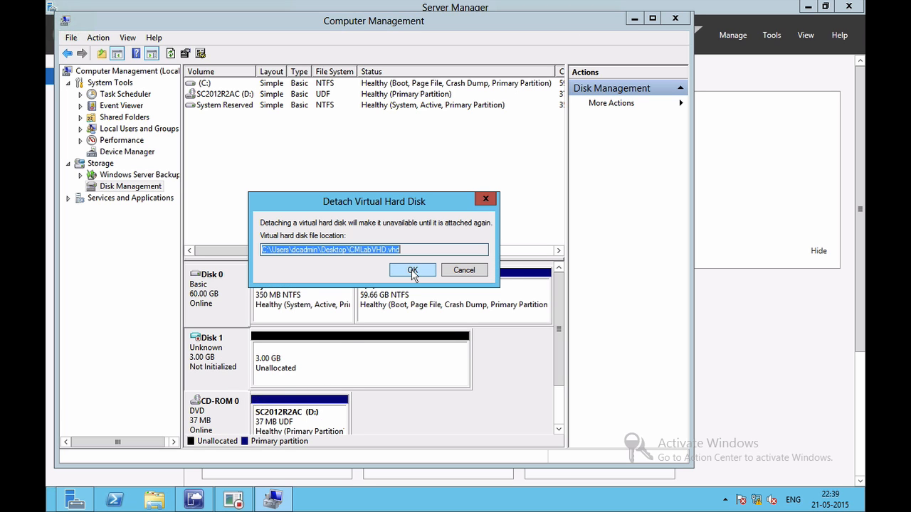
click(411, 270)
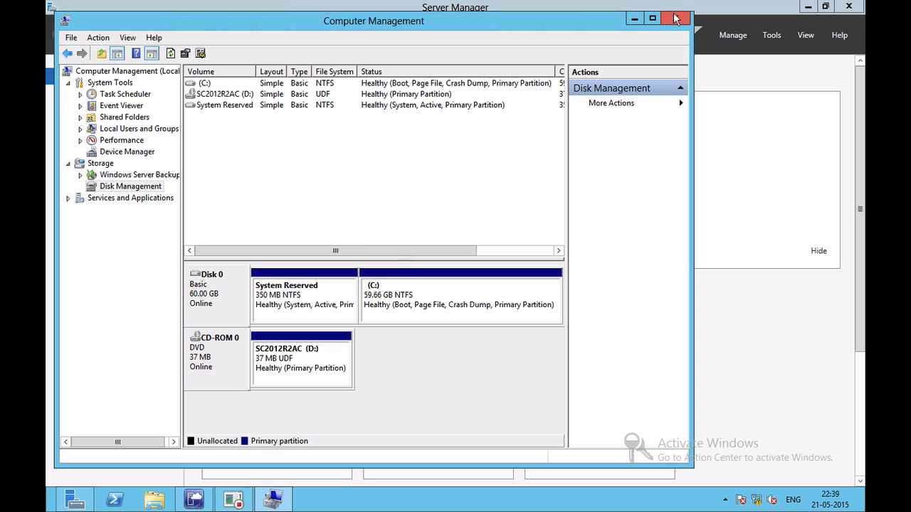
click(675, 18)
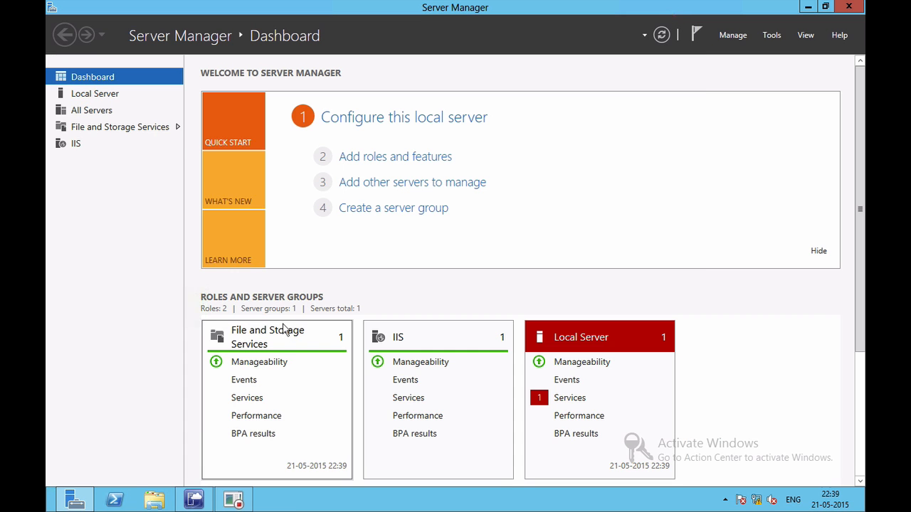
mouse_move(171, 270)
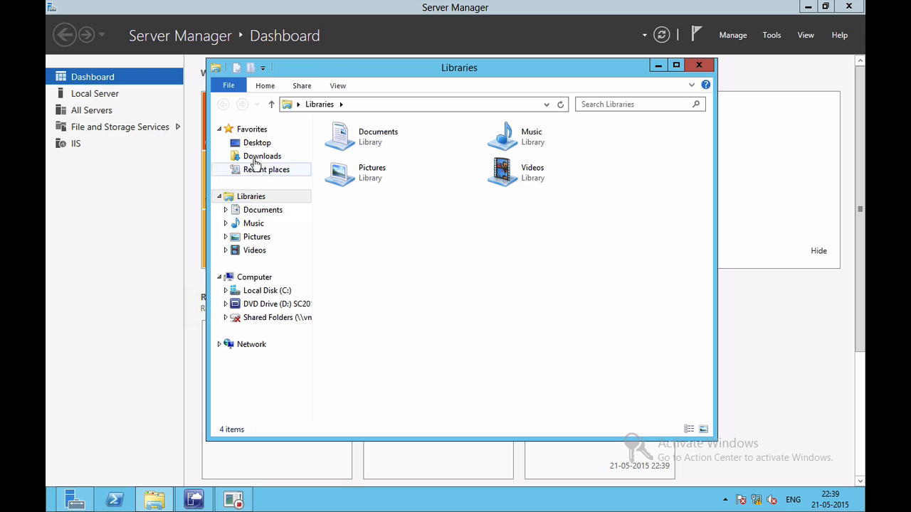
Check CMLabVHD (12 KB) and LionelVHD (1 GB) on the Desktop, then switch to VMM.
click(257, 142)
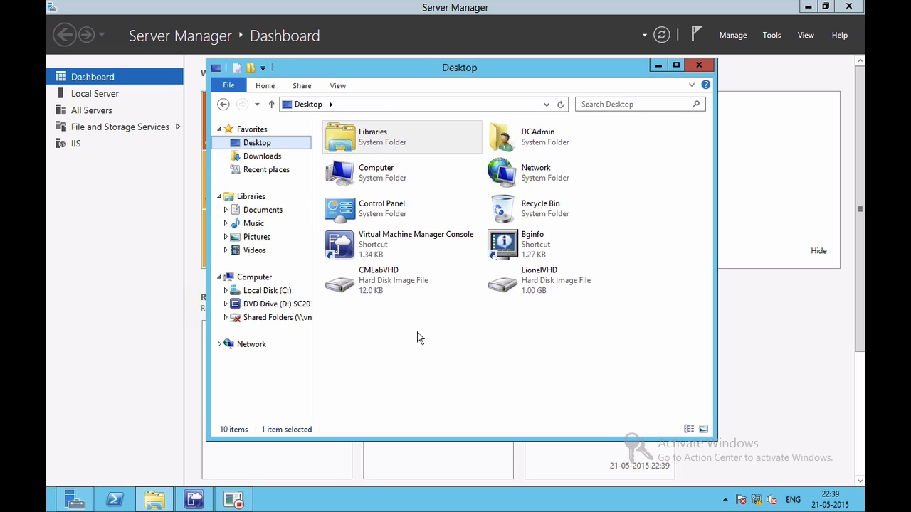
click(403, 280)
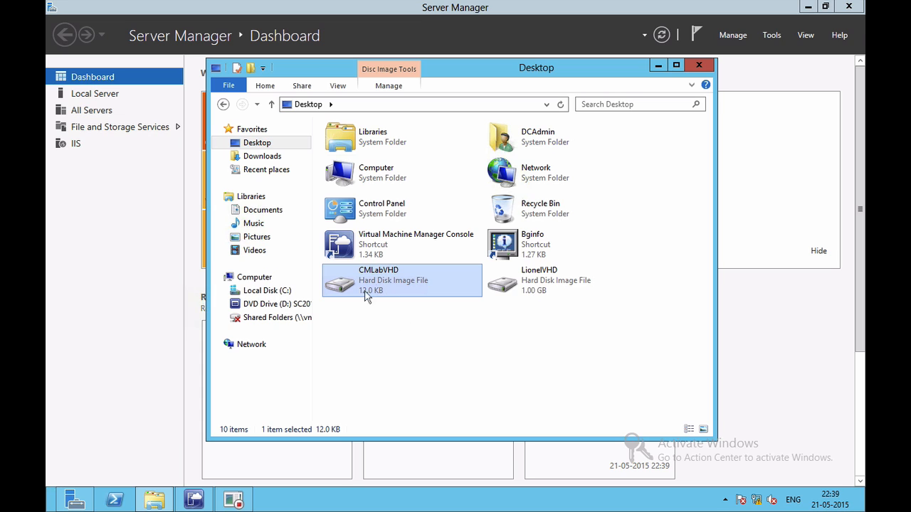
mouse_move(379, 291)
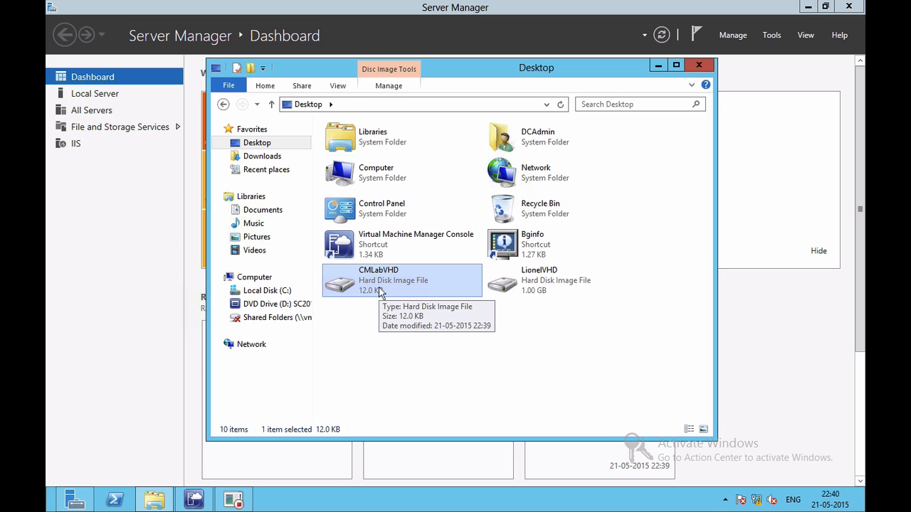
right_click(402, 279)
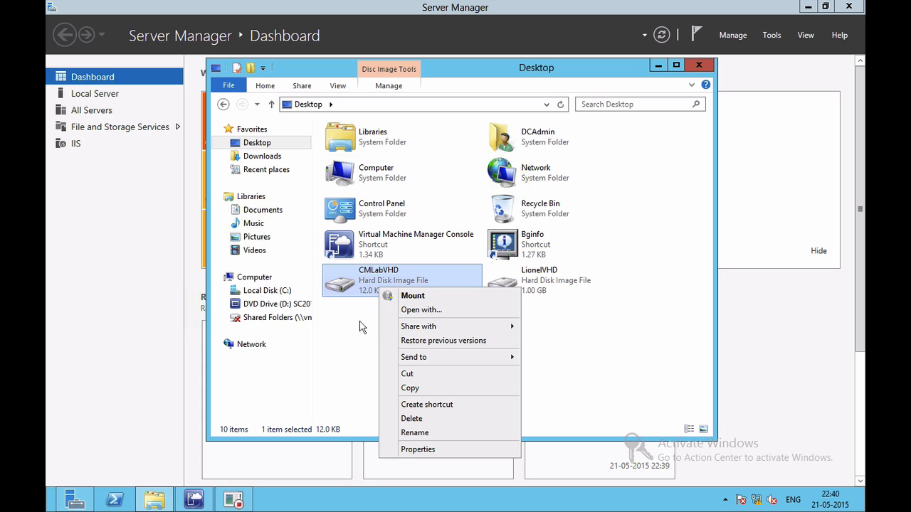
click(539, 279)
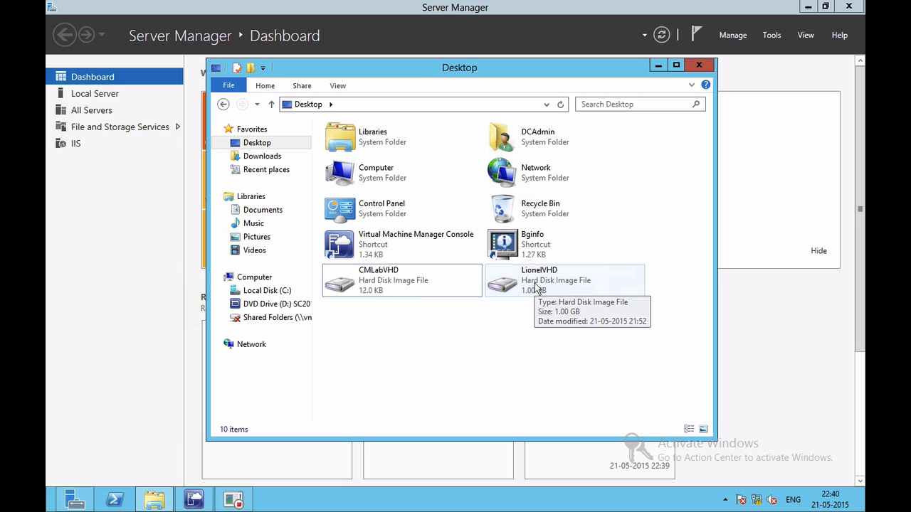
click(562, 279)
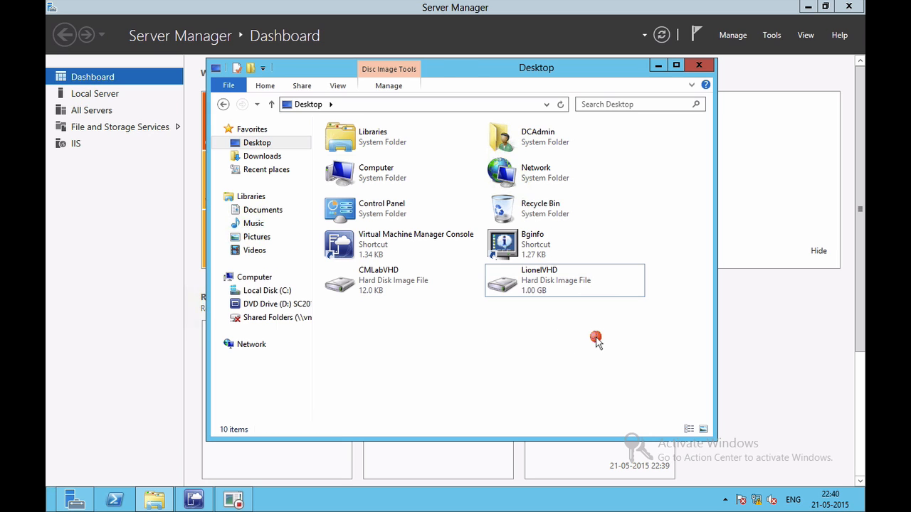
click(698, 64)
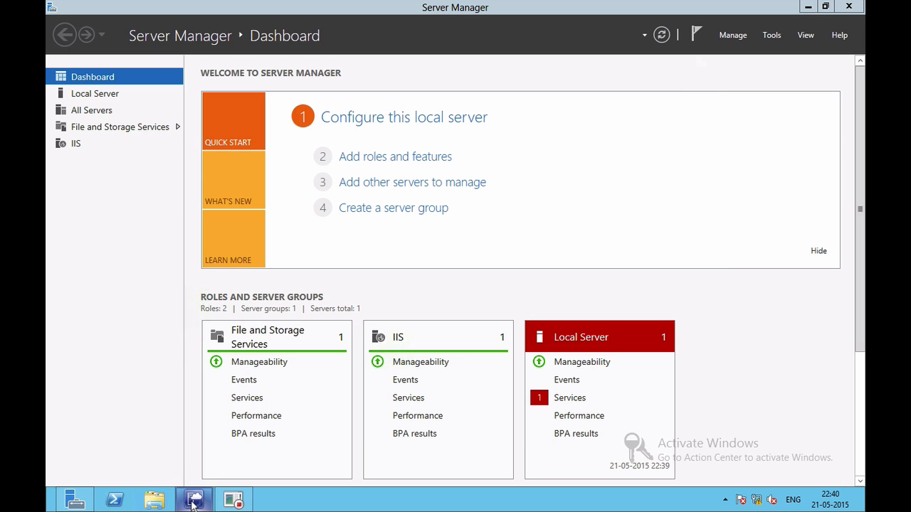
click(194, 498)
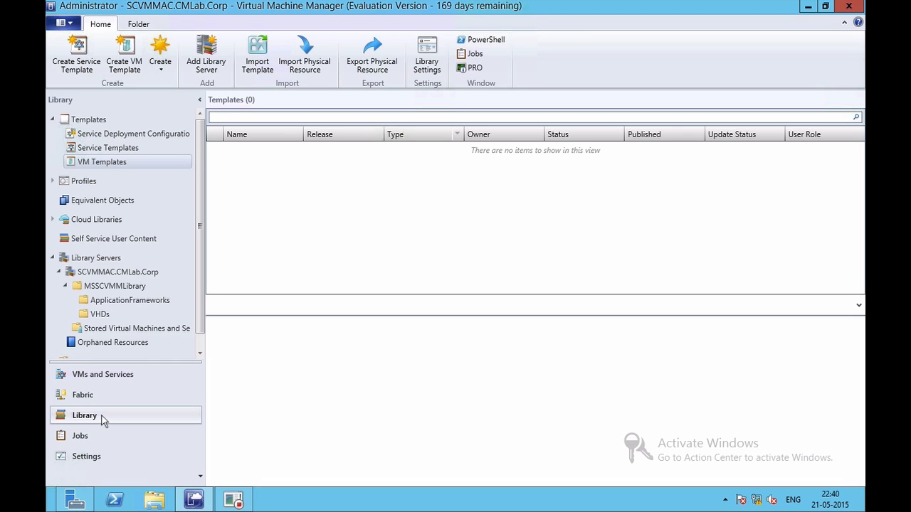
Show the library's VHDs folder of four blank disks and start Import Physical Resource.
click(103, 374)
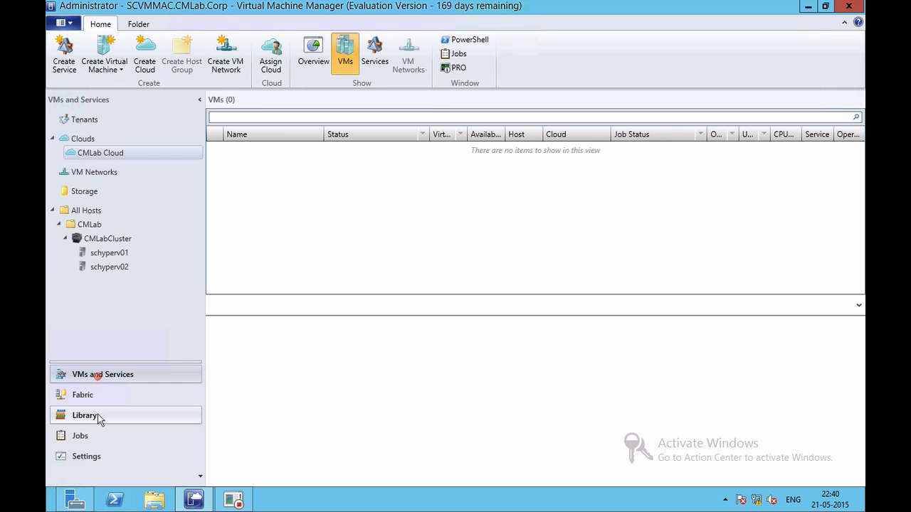
click(84, 415)
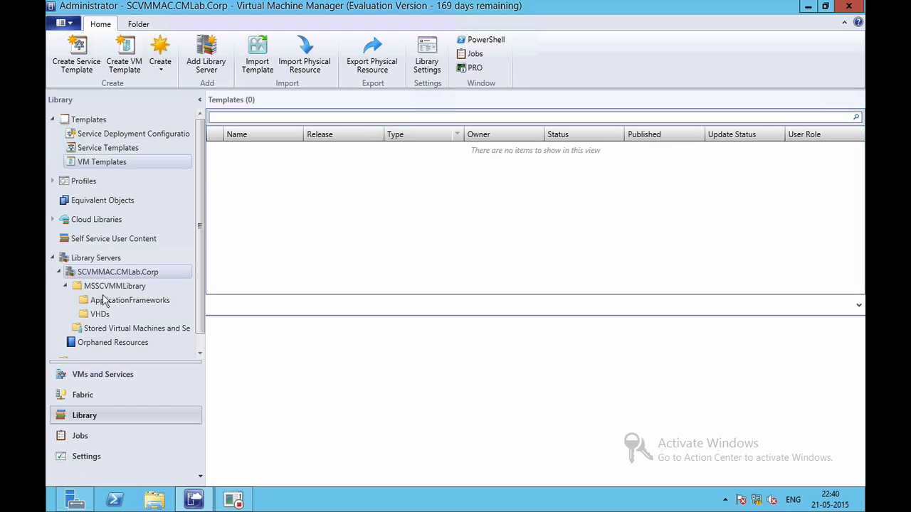
click(100, 314)
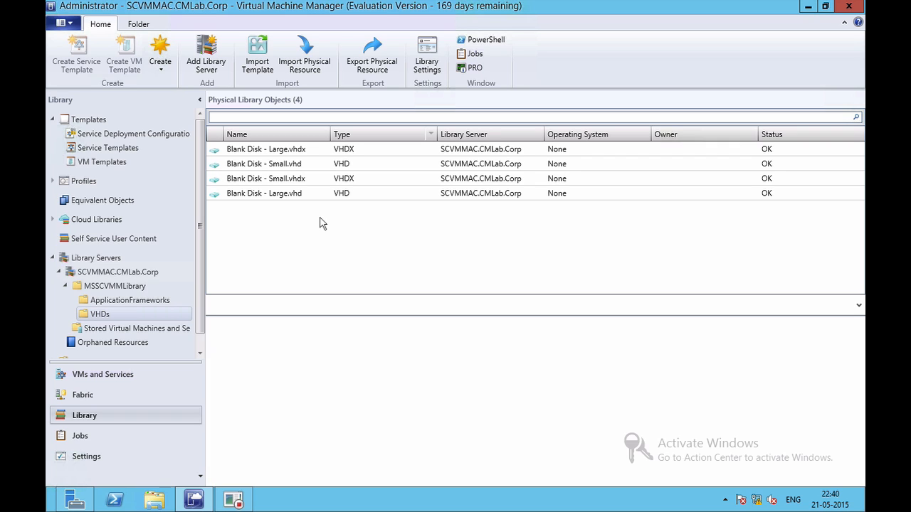
mouse_move(326, 147)
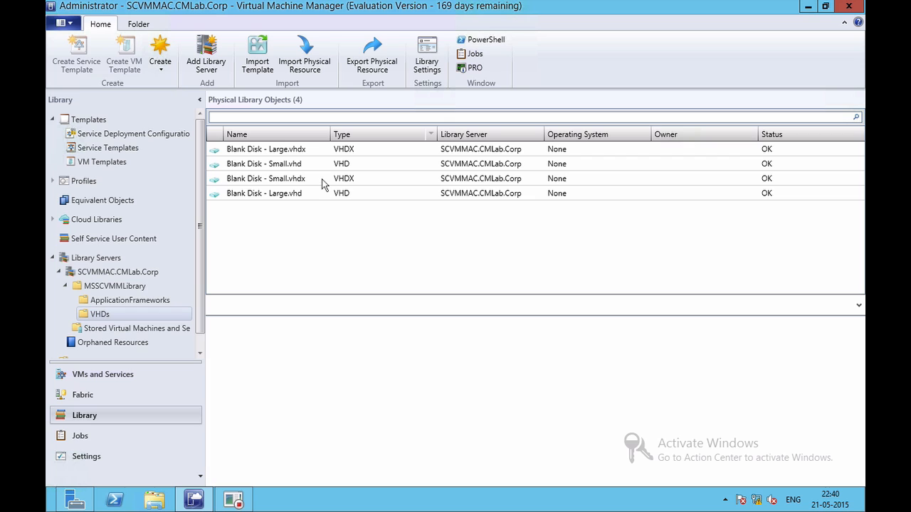
mouse_move(249, 158)
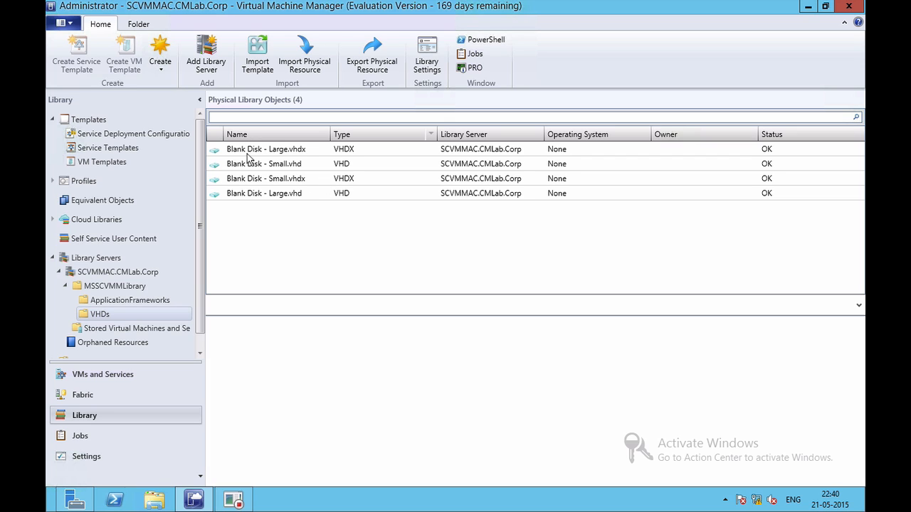
mouse_move(321, 172)
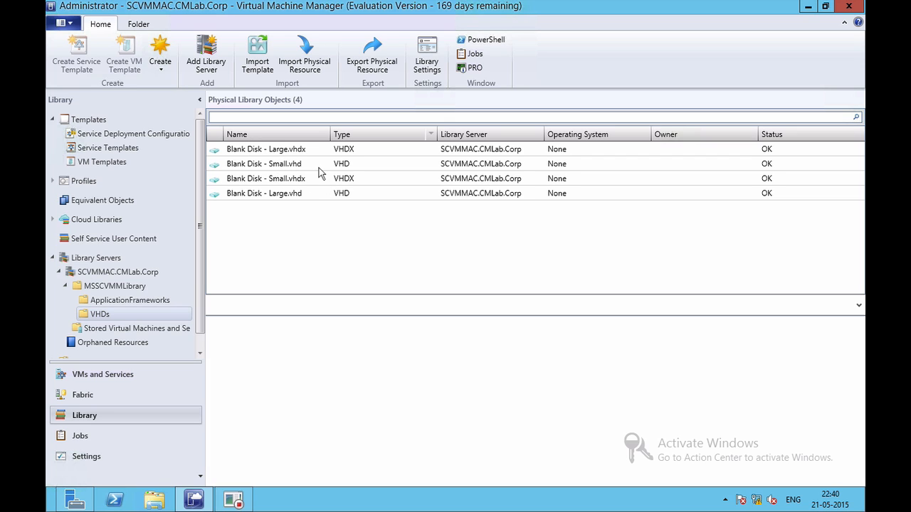
mouse_move(360, 264)
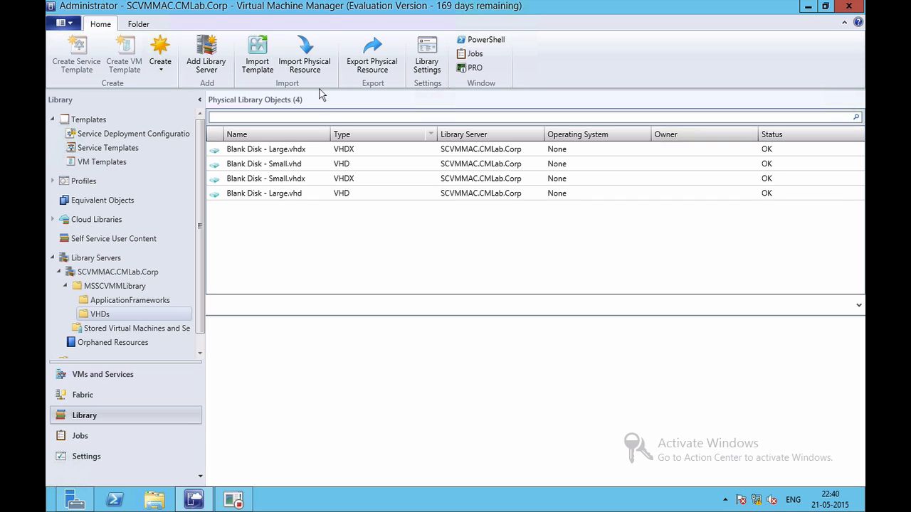
click(304, 53)
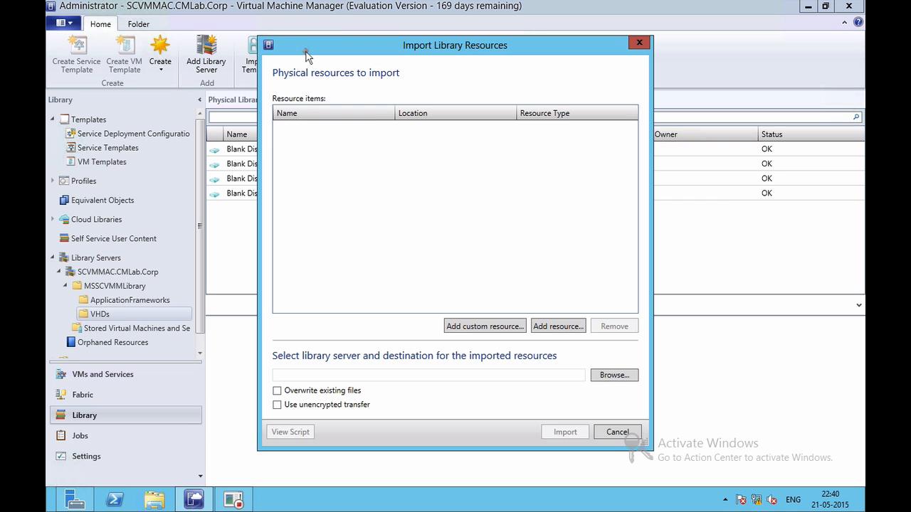
mouse_move(336, 187)
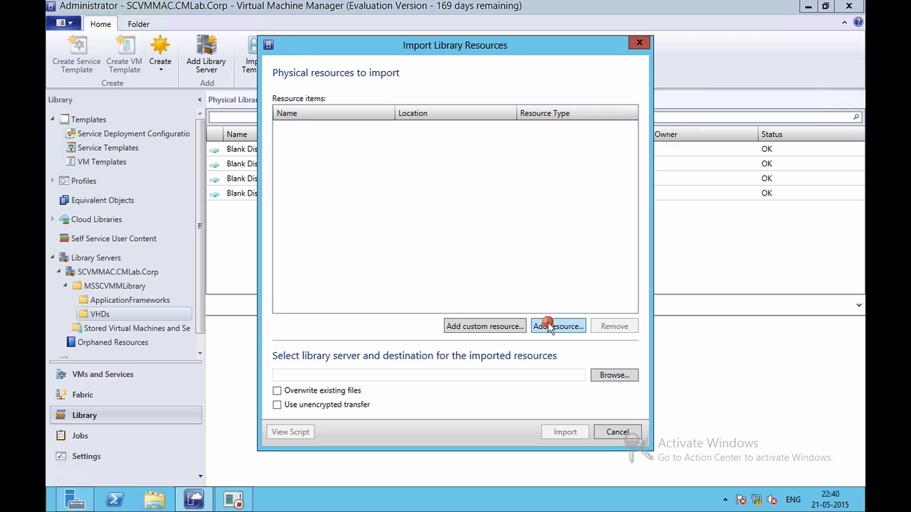
Add CMLabVHD.vhd from the Desktop to the resources to import.
click(558, 326)
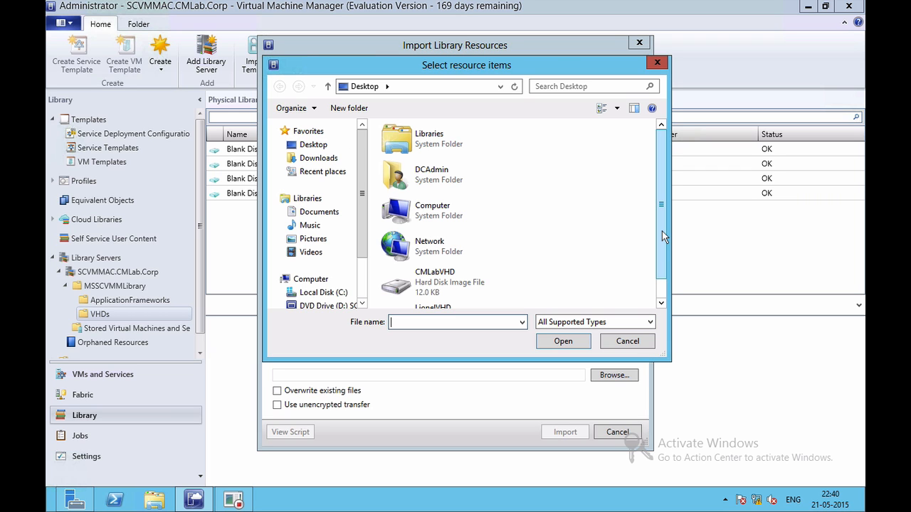
scroll(down, 3)
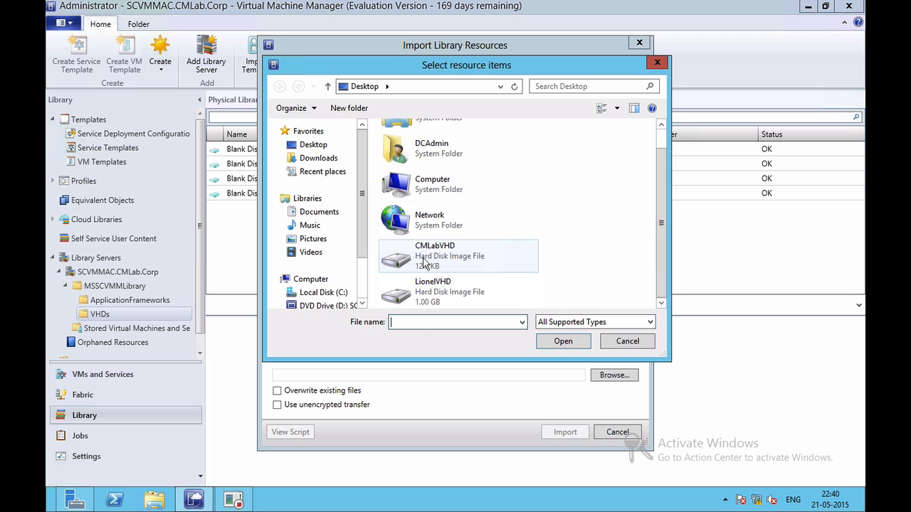
click(563, 341)
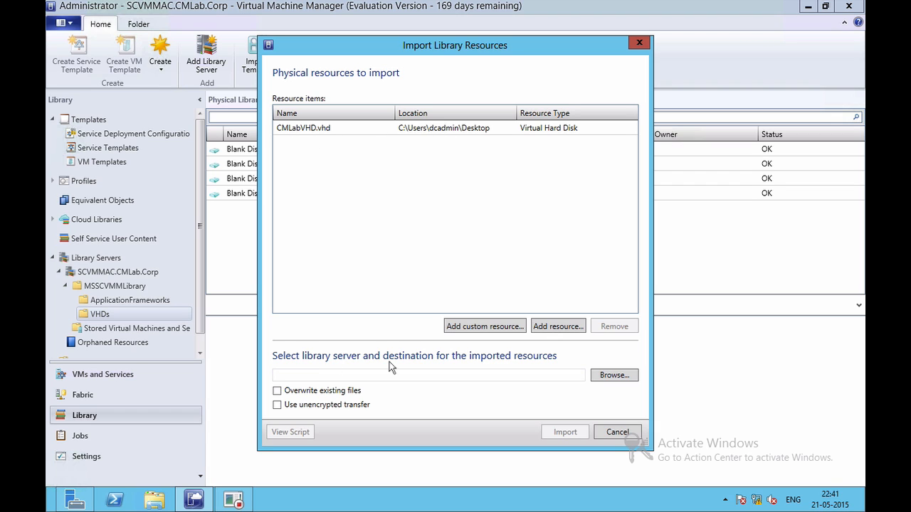
click(613, 375)
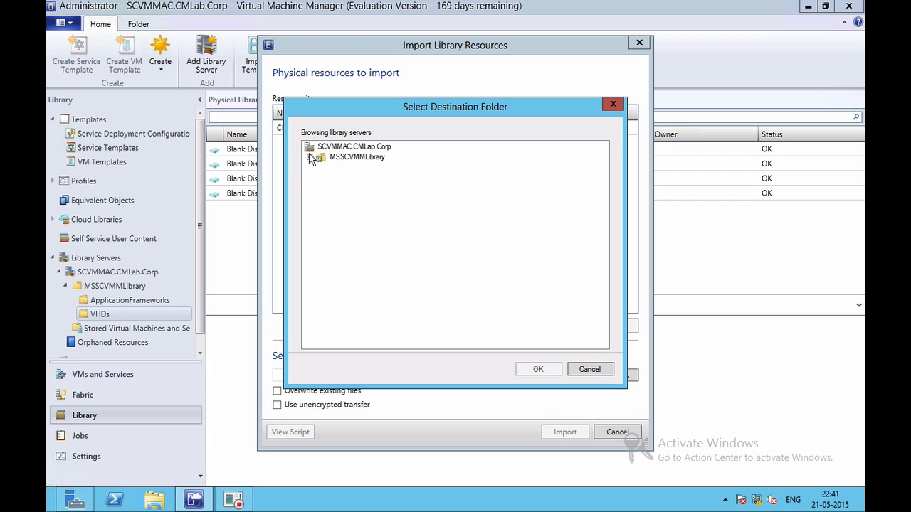
Import CMLabVHD.vhd into the MSSCVMMLibrary VHDs folder and close the completed job window.
click(321, 157)
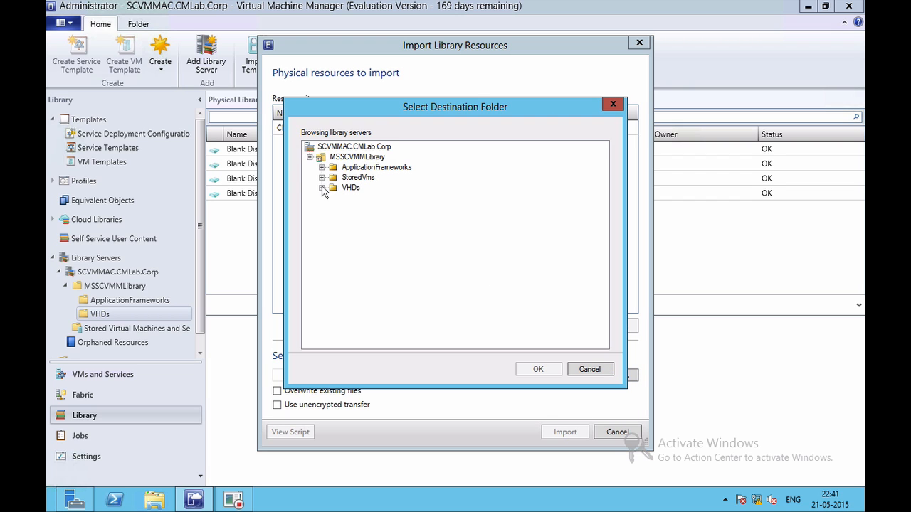
click(350, 187)
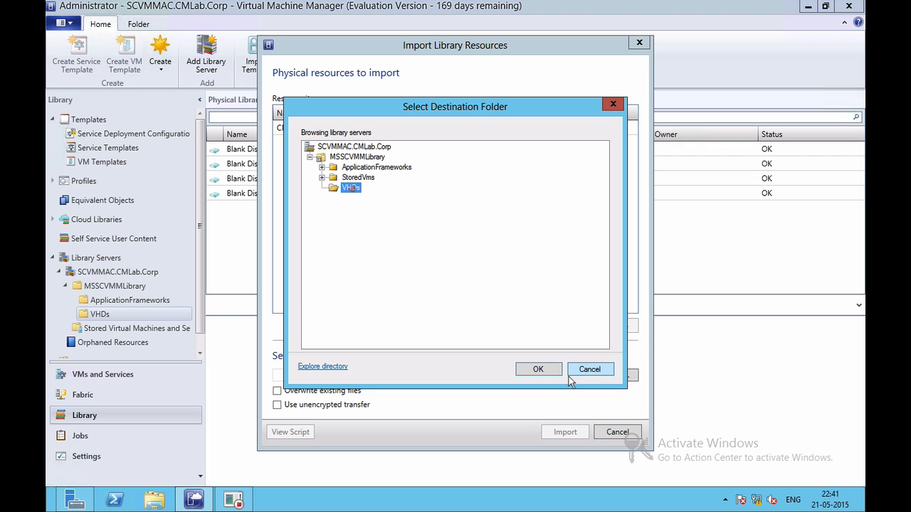
click(538, 369)
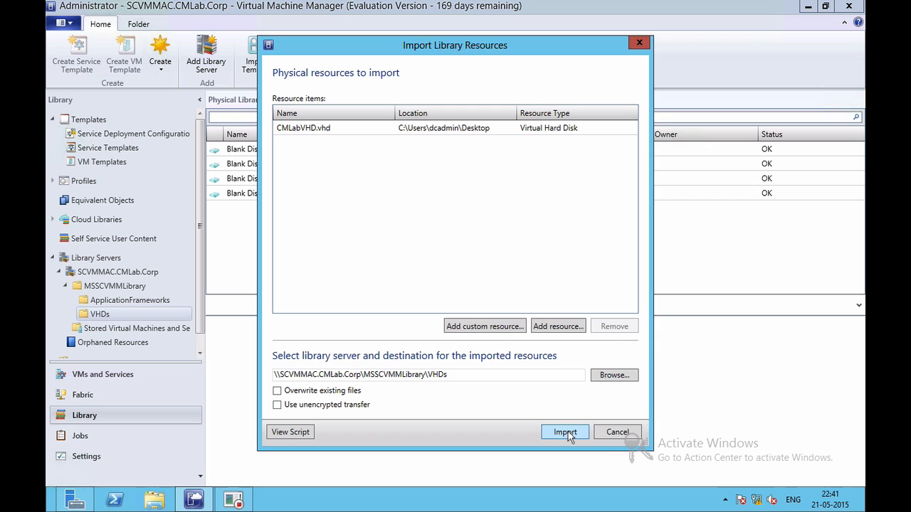
click(564, 432)
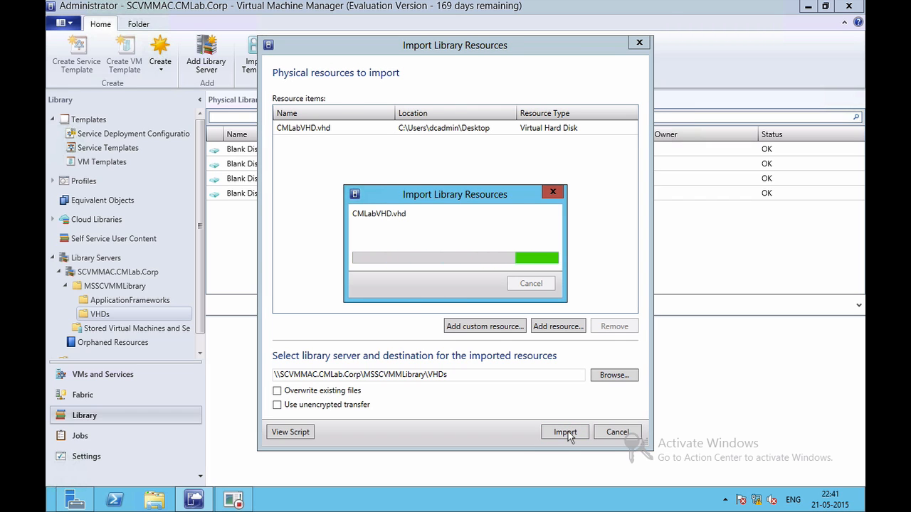
click(565, 432)
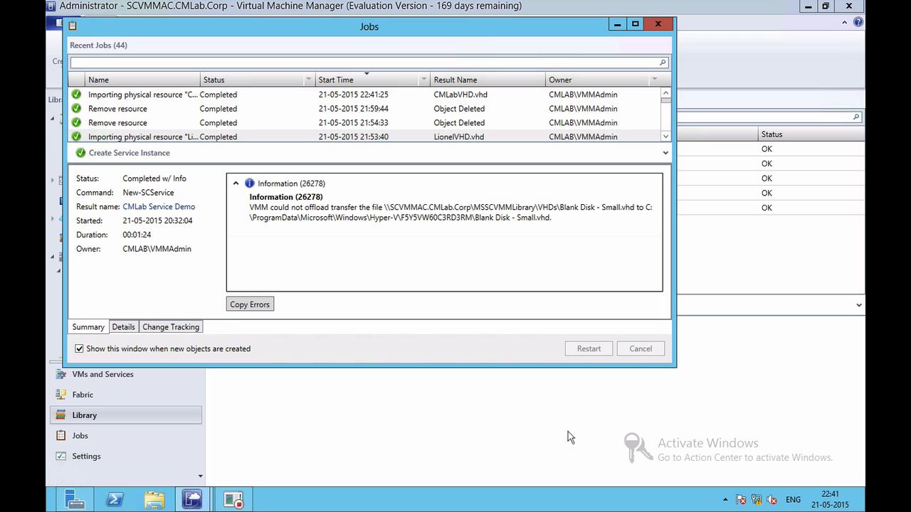
click(657, 24)
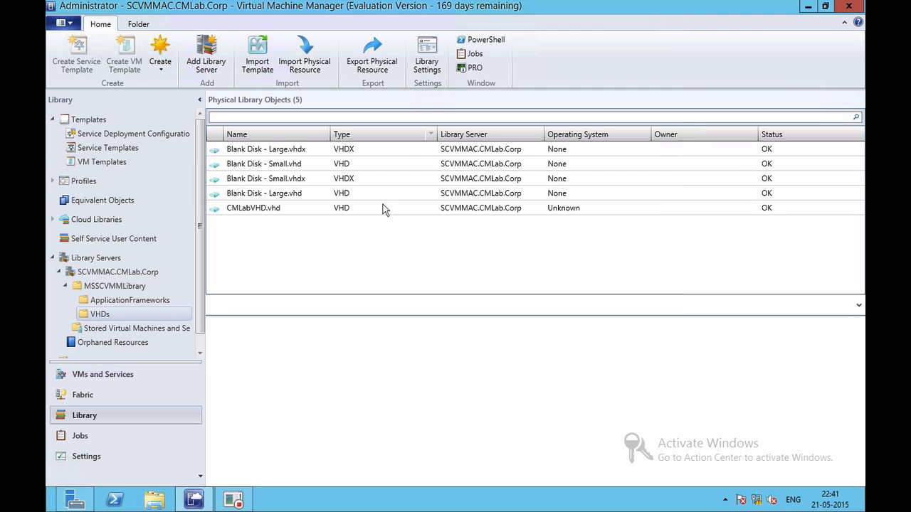
Select CMLabVHD.vhd to view its VHD type, unknown OS and library path.
click(253, 207)
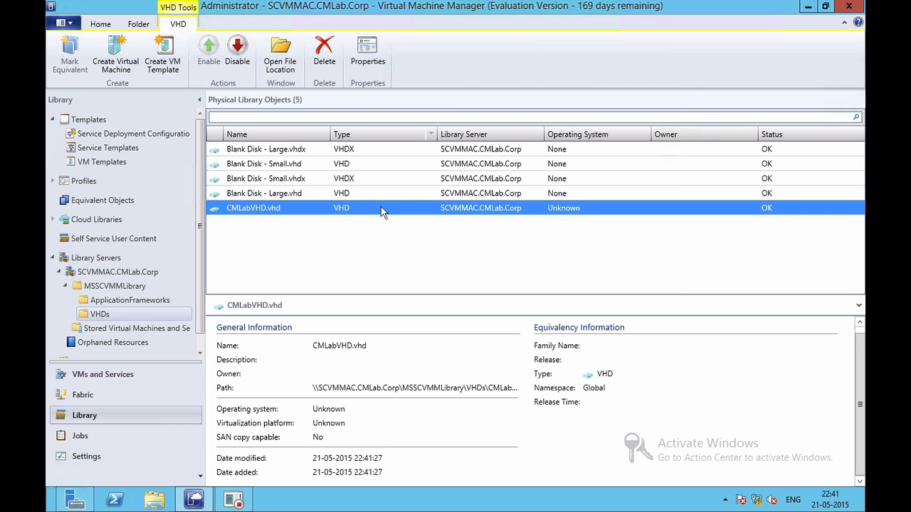
mouse_move(451, 260)
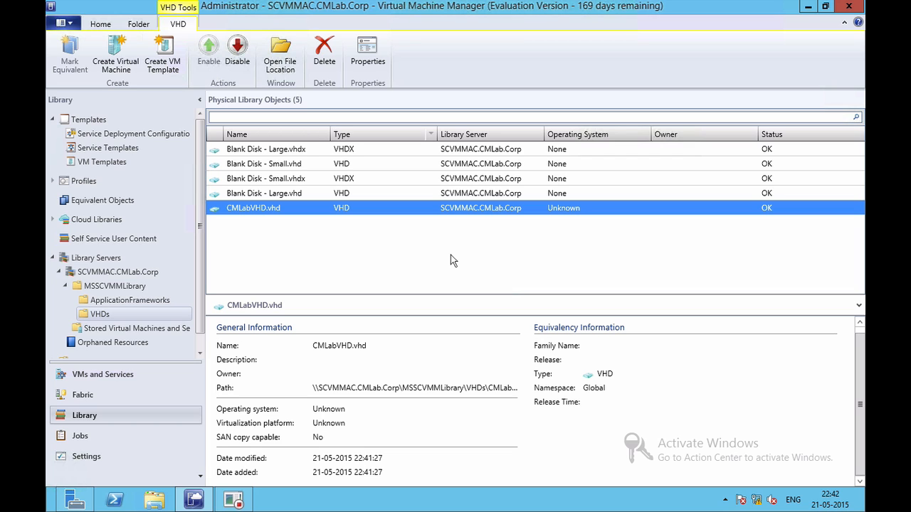
mouse_move(374, 168)
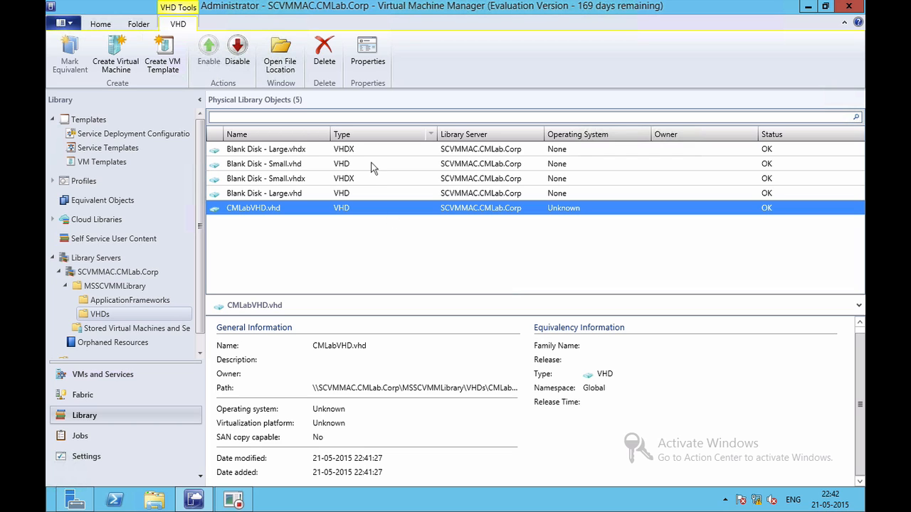
mouse_move(368, 190)
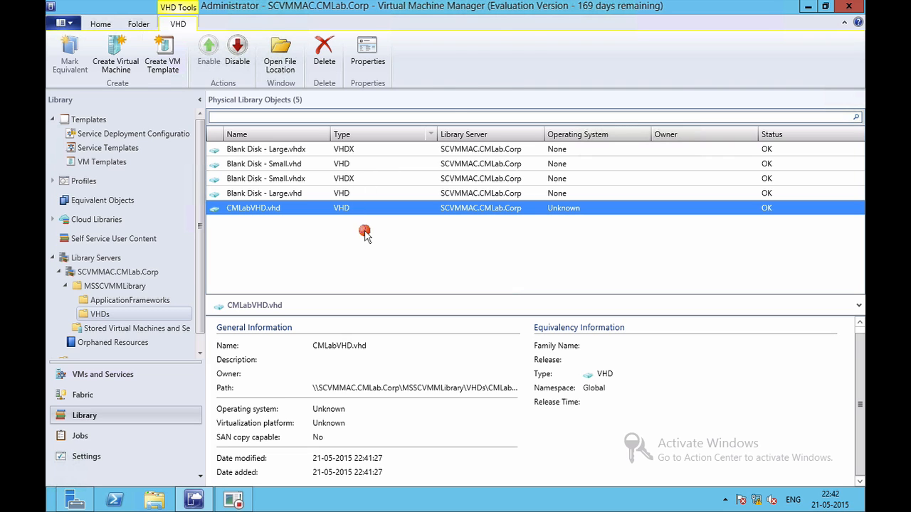
mouse_move(326, 210)
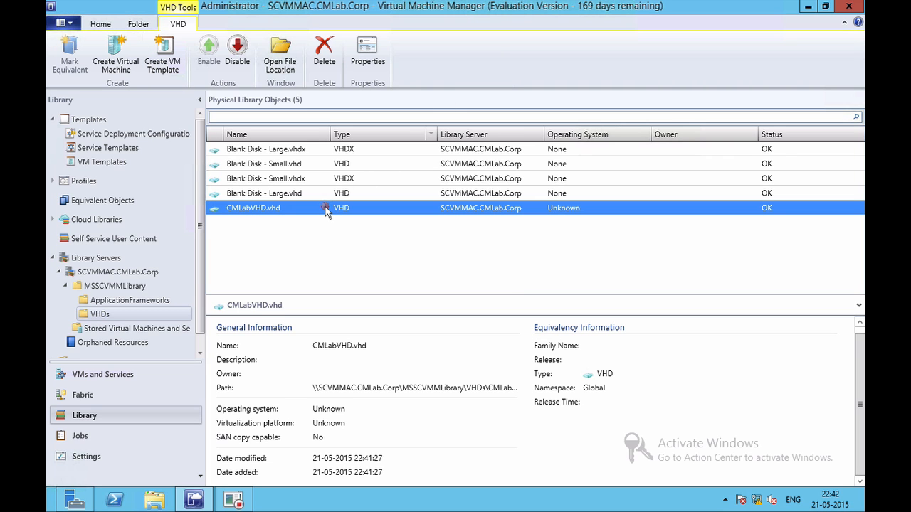
mouse_move(162, 54)
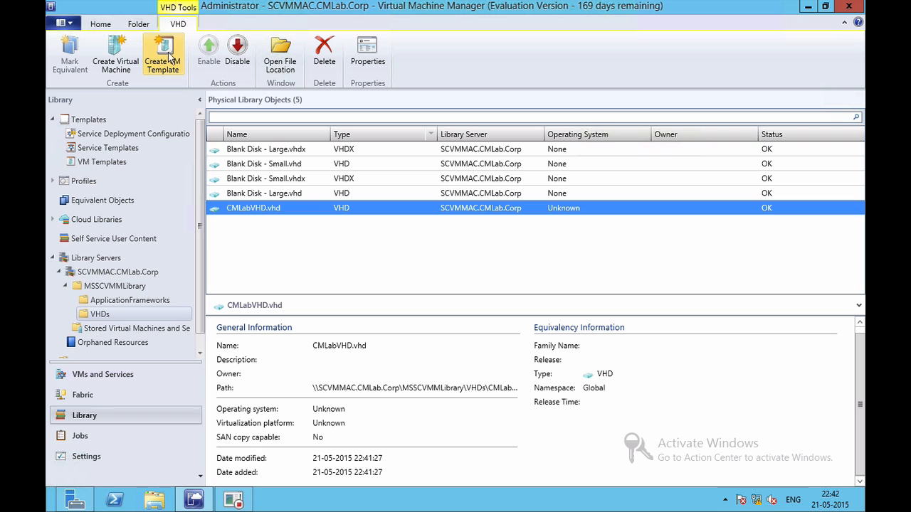
Start a VM template from the disk named 'VHD Deploy' and advance to hardware settings.
click(162, 55)
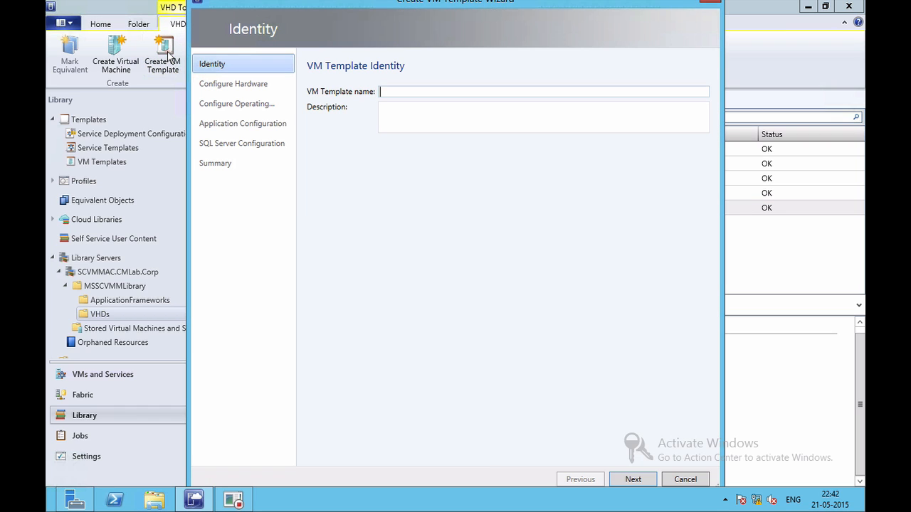
mouse_move(367, 120)
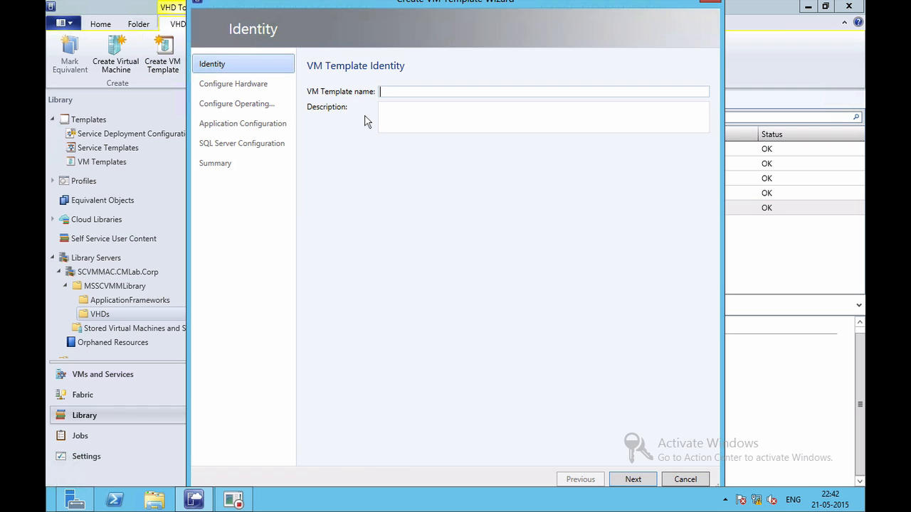
text(VHD)
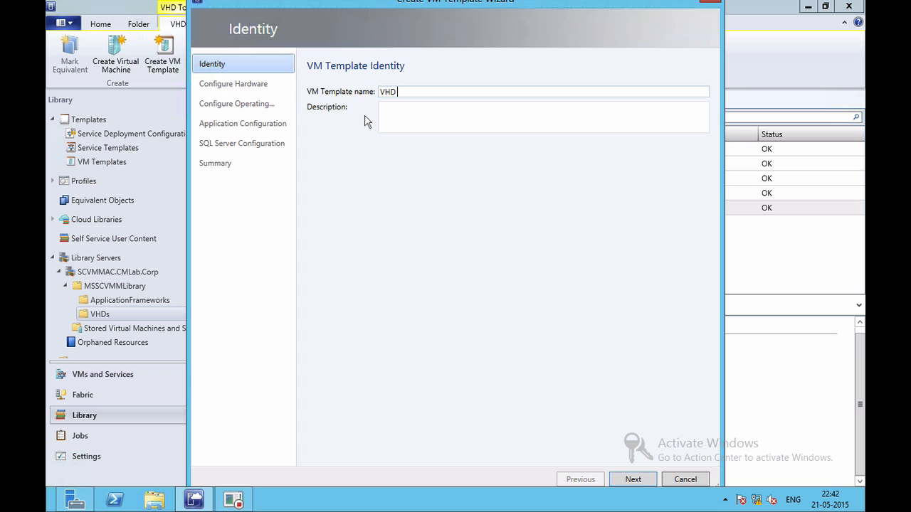
text(Deploy)
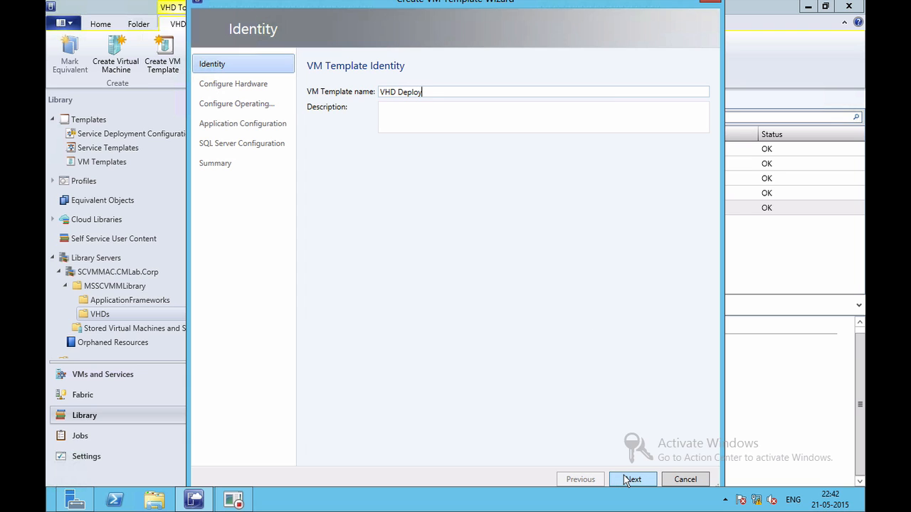
click(632, 479)
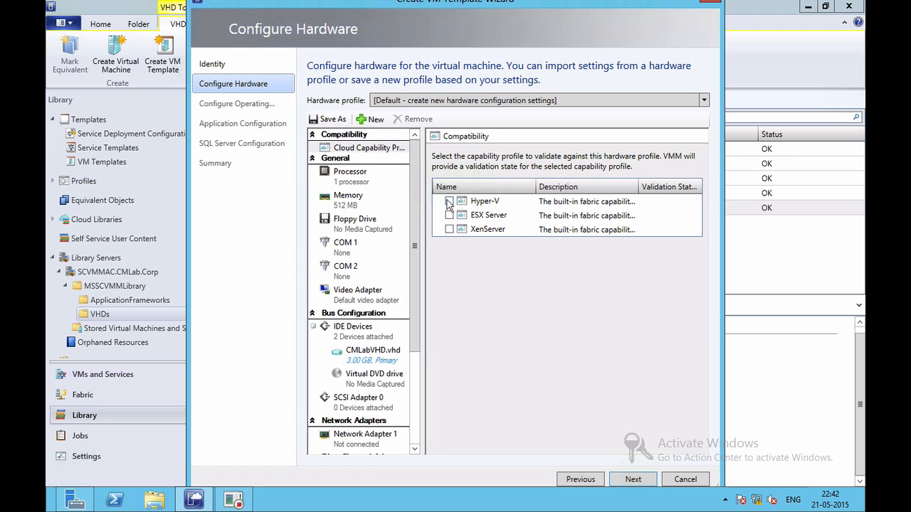
Make the template Hyper-V compatible with 128 MB memory and accept default OS settings.
click(449, 200)
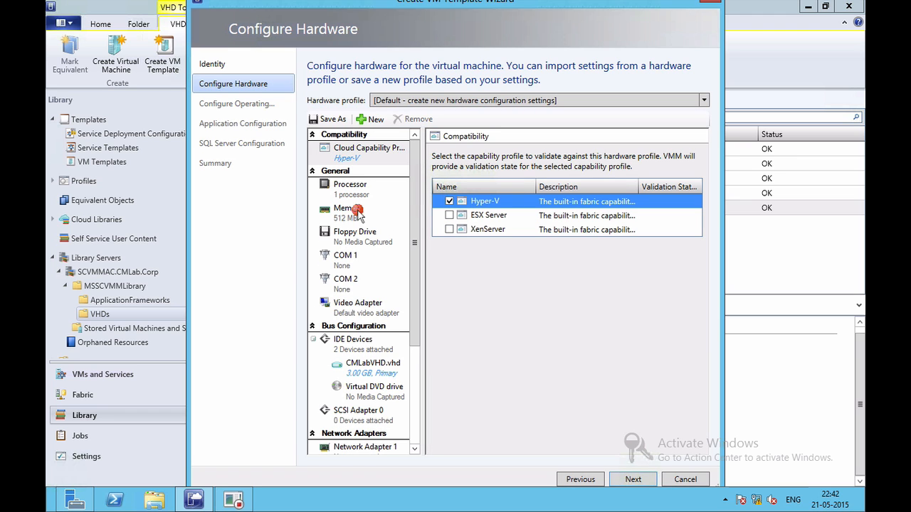
click(348, 207)
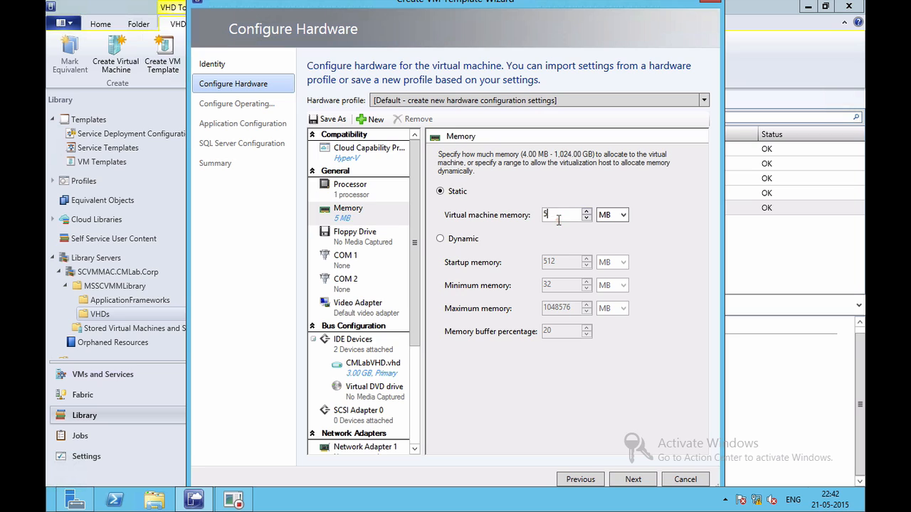
text(128)
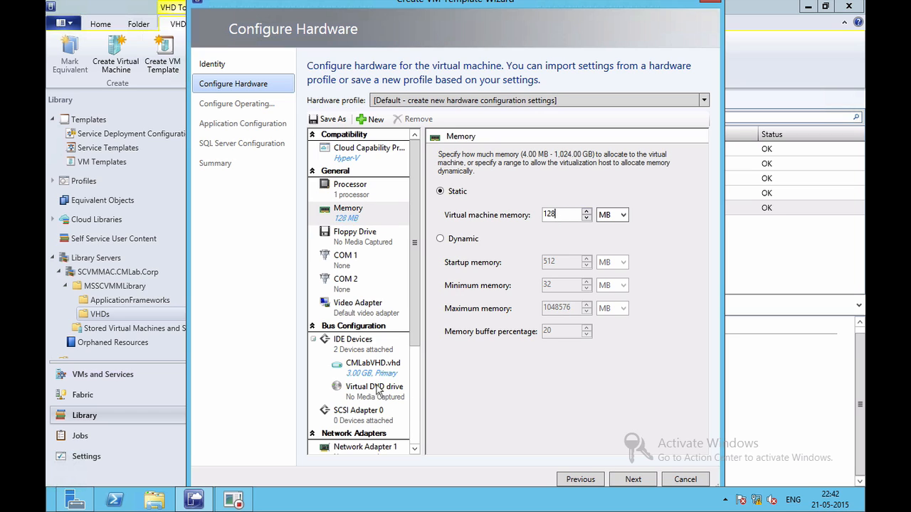
click(373, 367)
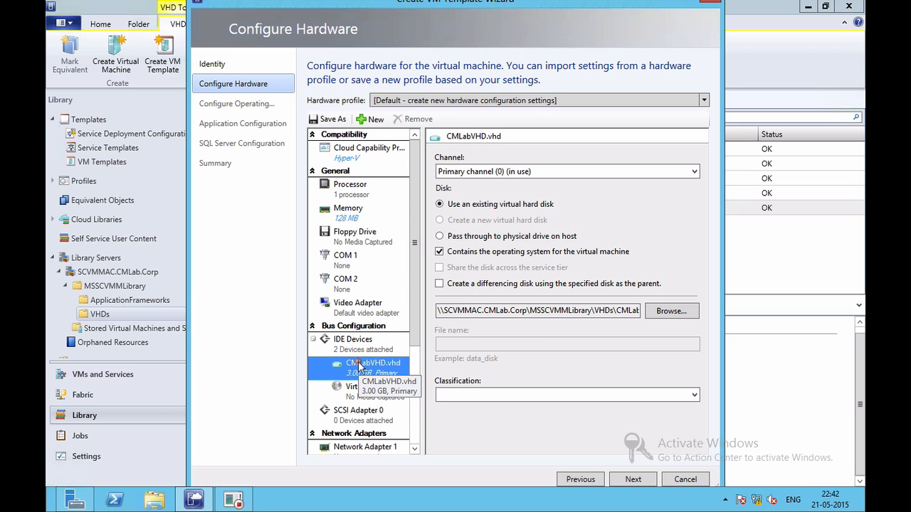
mouse_move(476, 220)
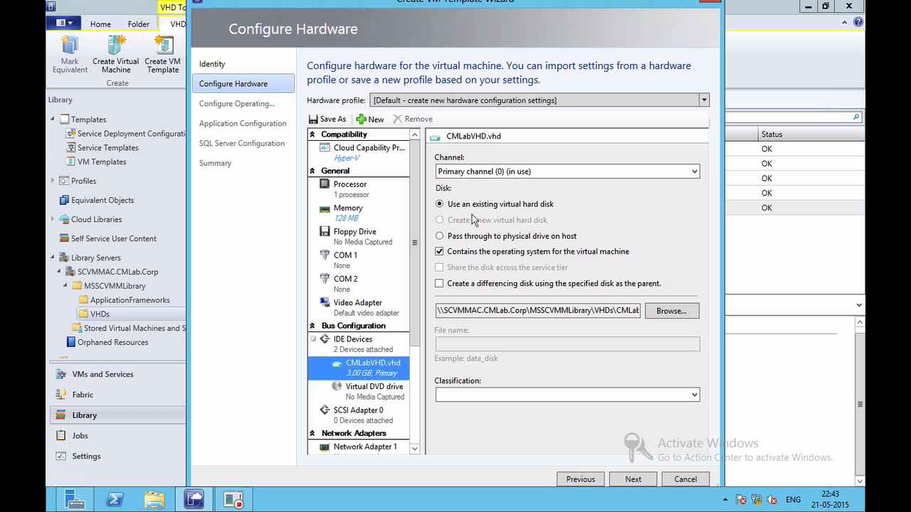
mouse_move(475, 148)
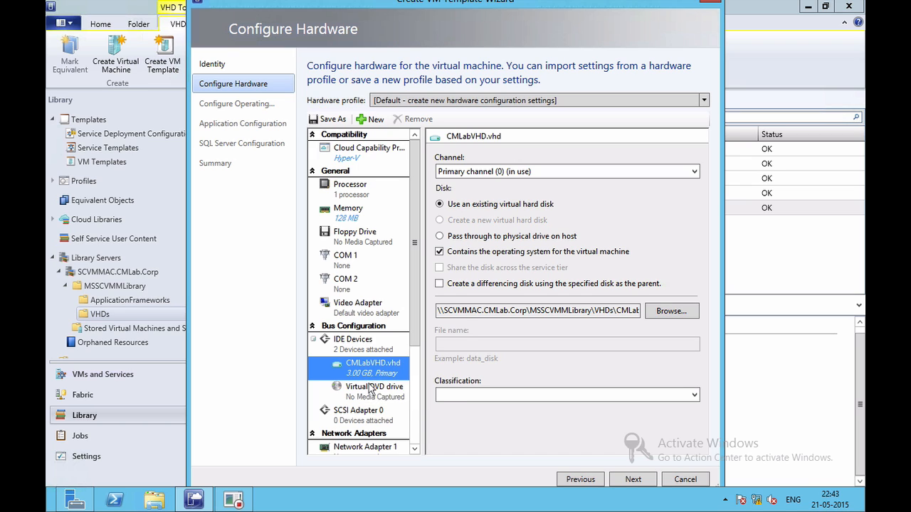
mouse_move(363, 370)
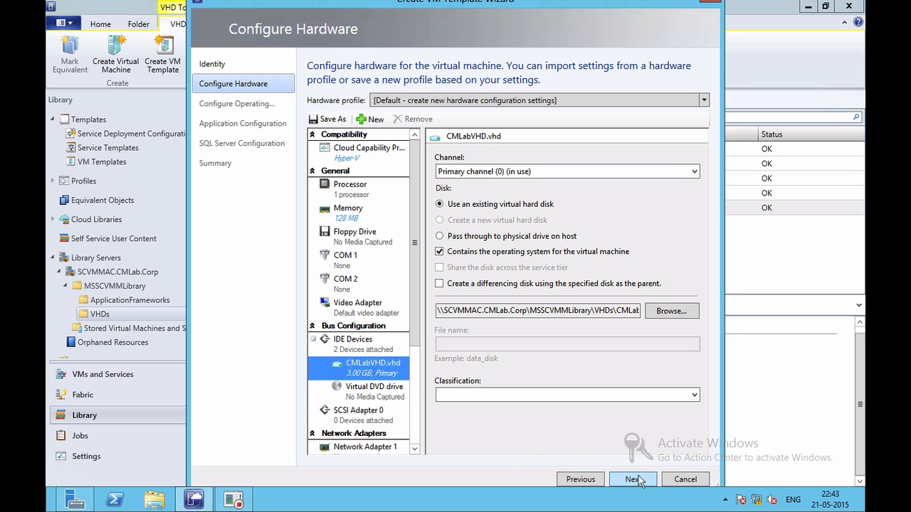
click(632, 479)
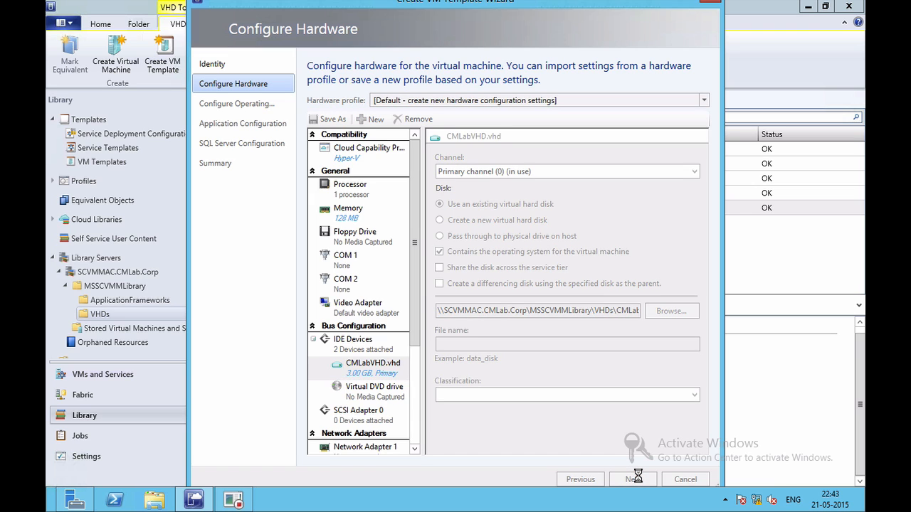
click(632, 479)
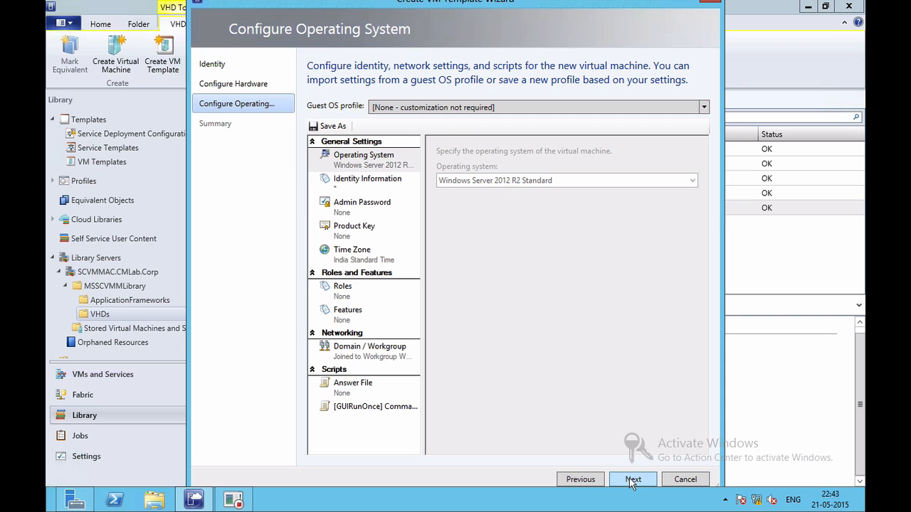
click(632, 479)
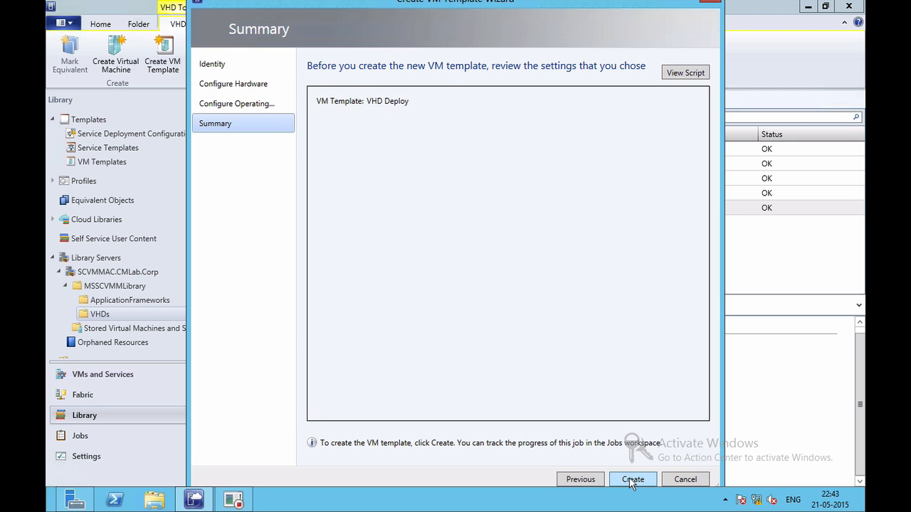
Create the VHD Deploy template, dismiss the Jobs window, and list Library VM Templates.
click(632, 479)
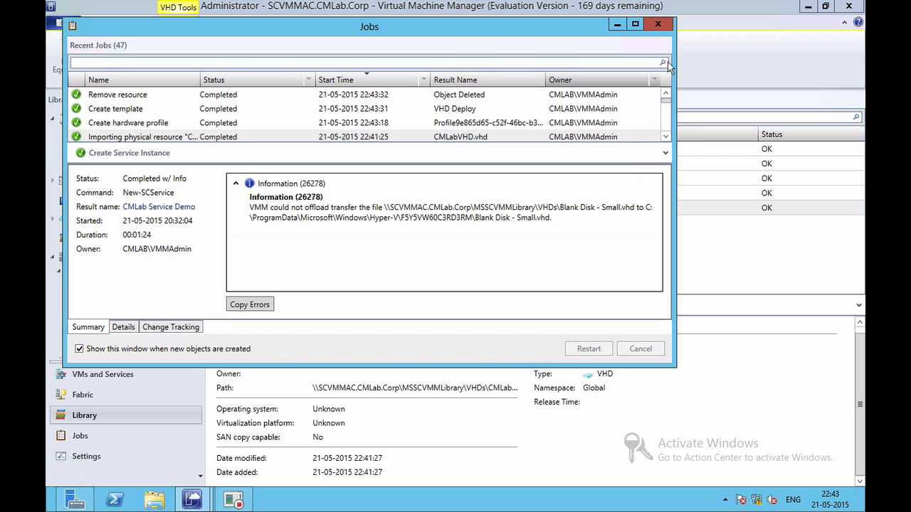
click(657, 24)
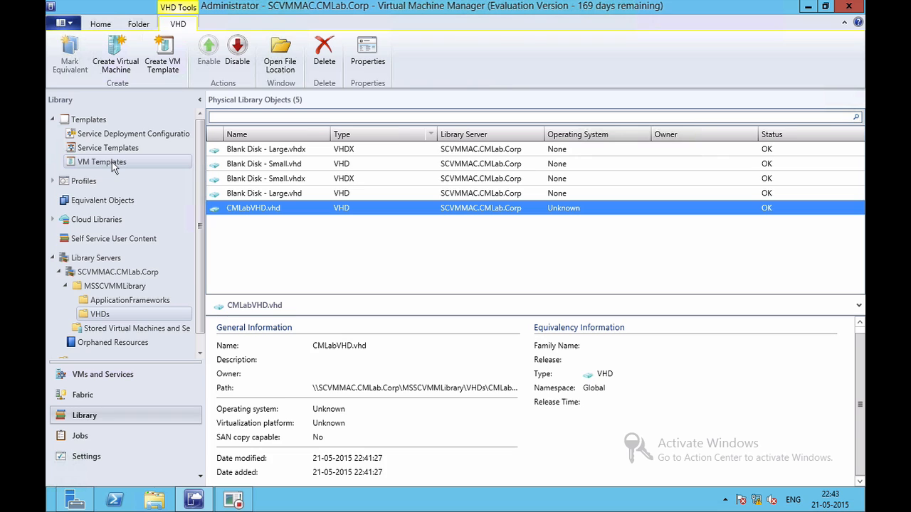
click(102, 162)
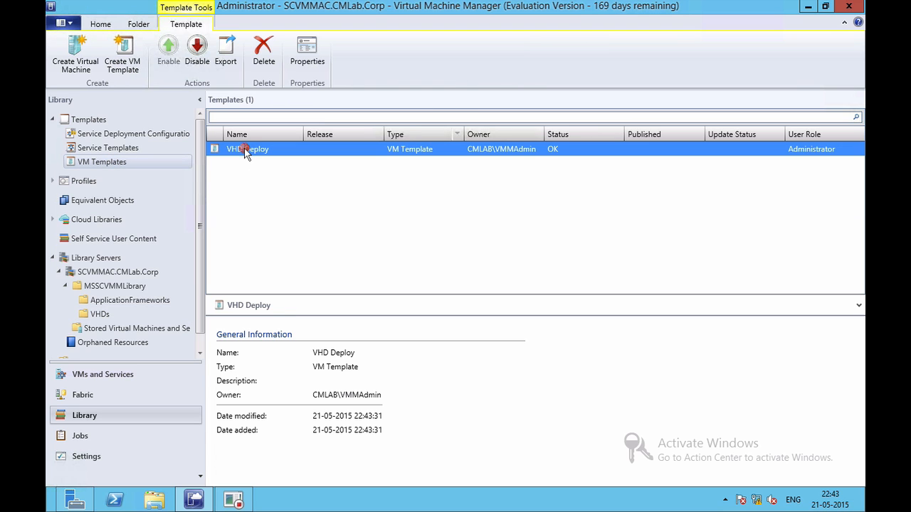
mouse_move(562, 255)
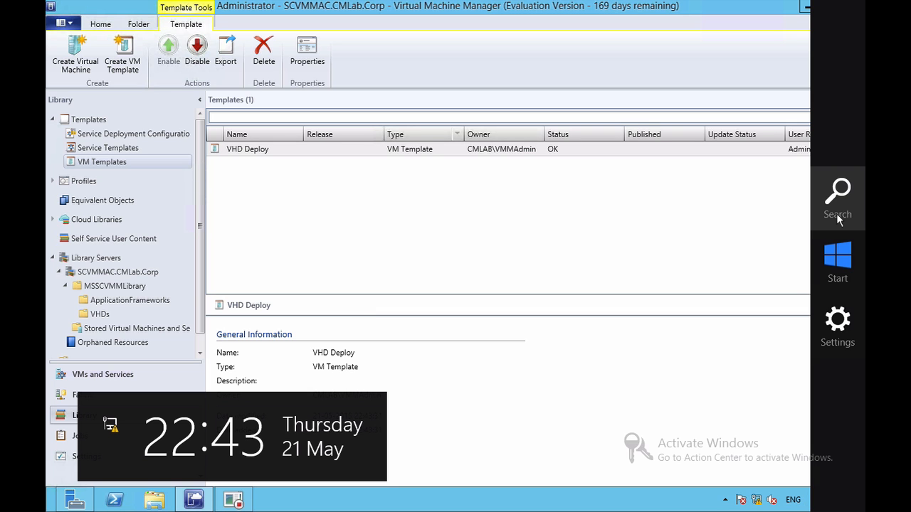
Open the browser and sign in to App Controller as cmlab\vmmadmin.
click(837, 199)
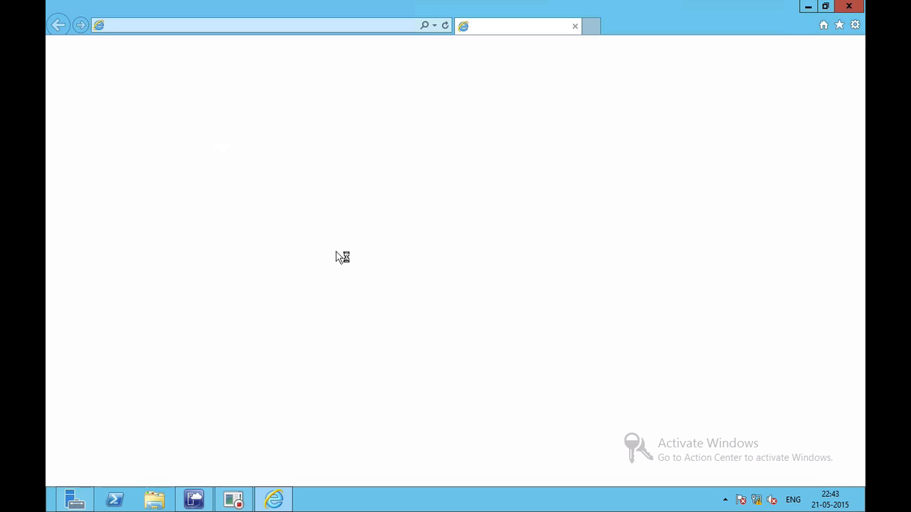
mouse_move(176, 38)
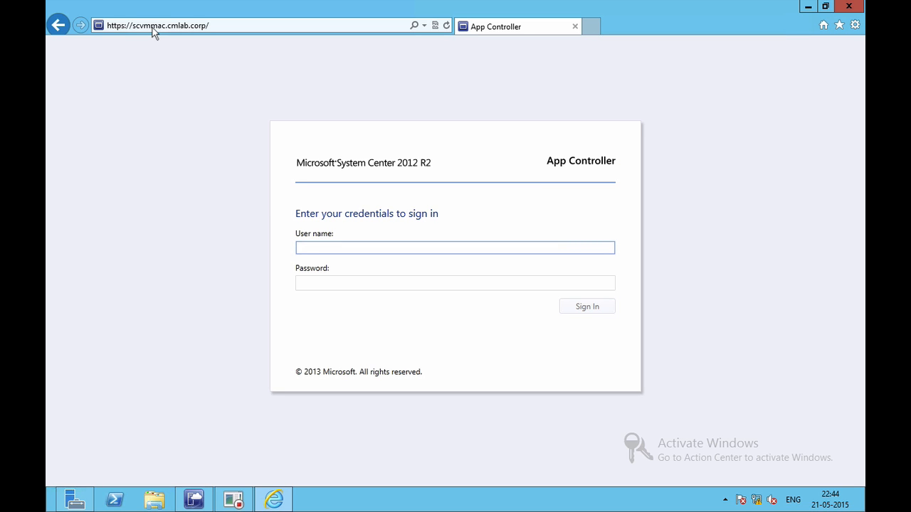
text(cmlab)
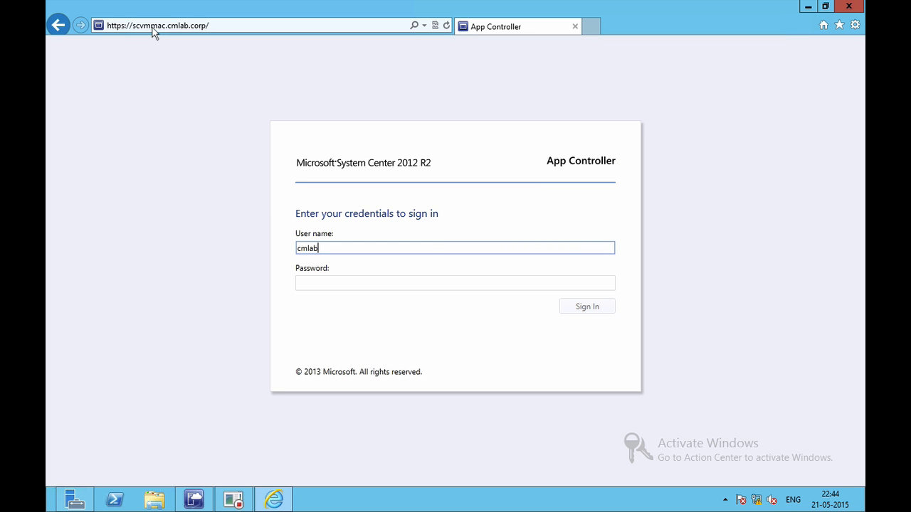
text(\vmmadmin)
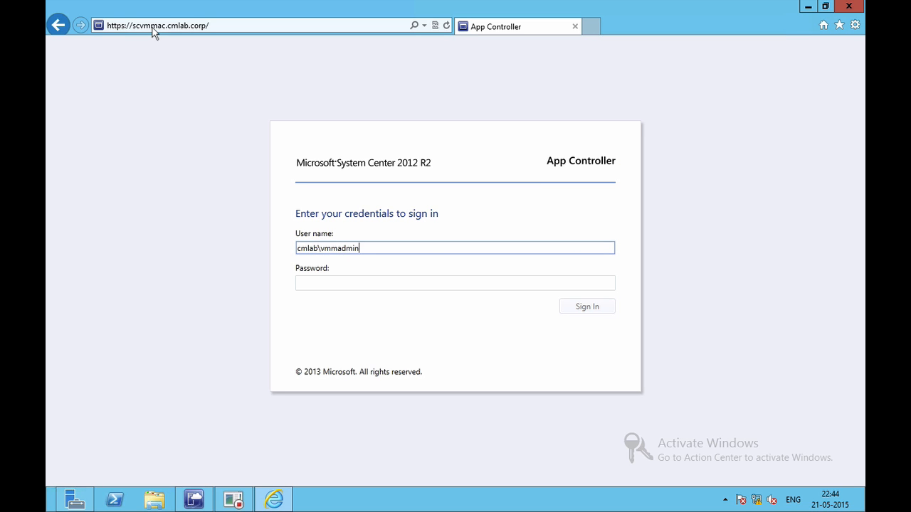
text(•••••)
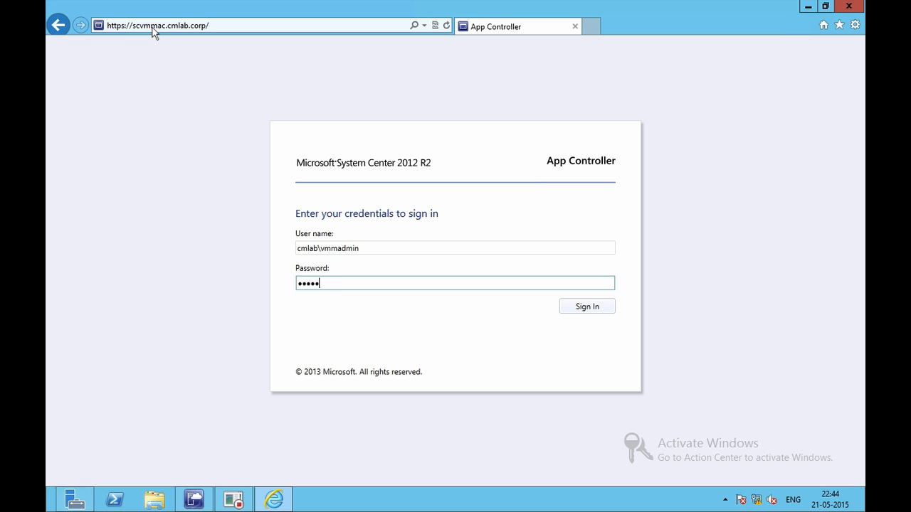
click(586, 306)
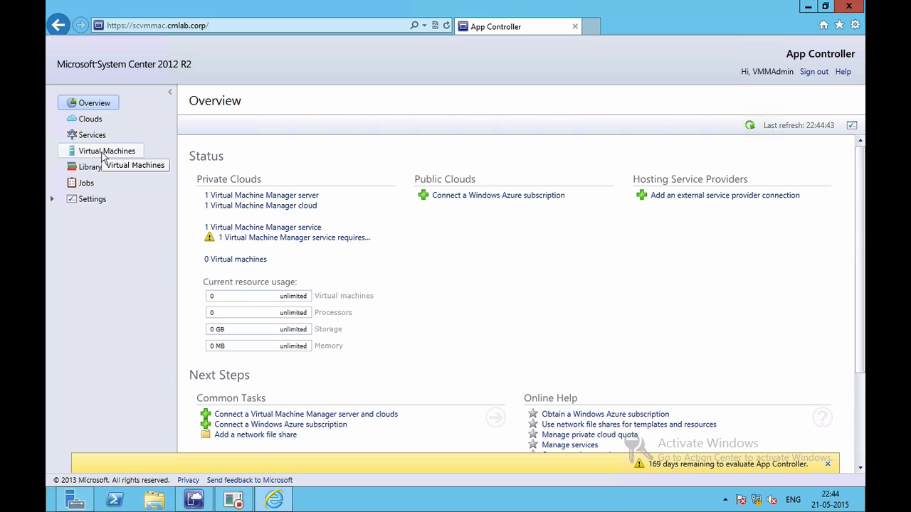
Begin a new virtual machine deployment to CMLab Cloud using the VHD Deploy template.
click(107, 151)
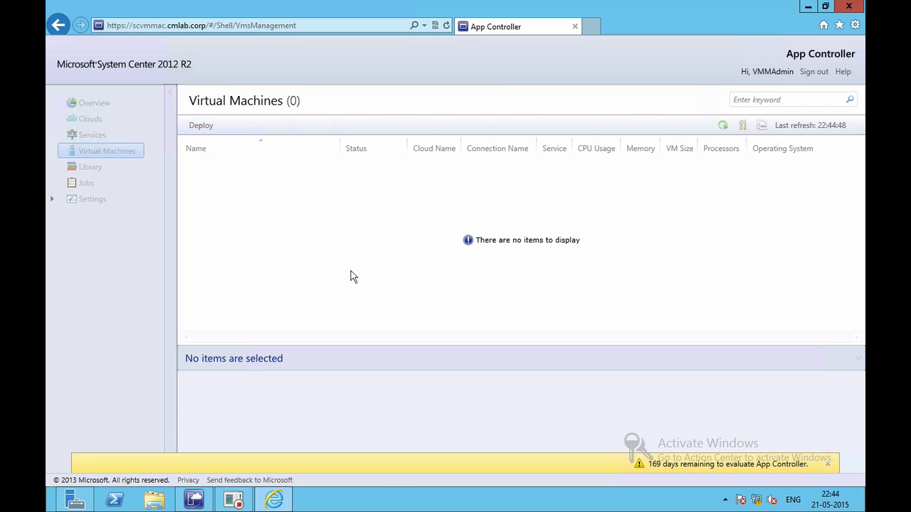
click(201, 125)
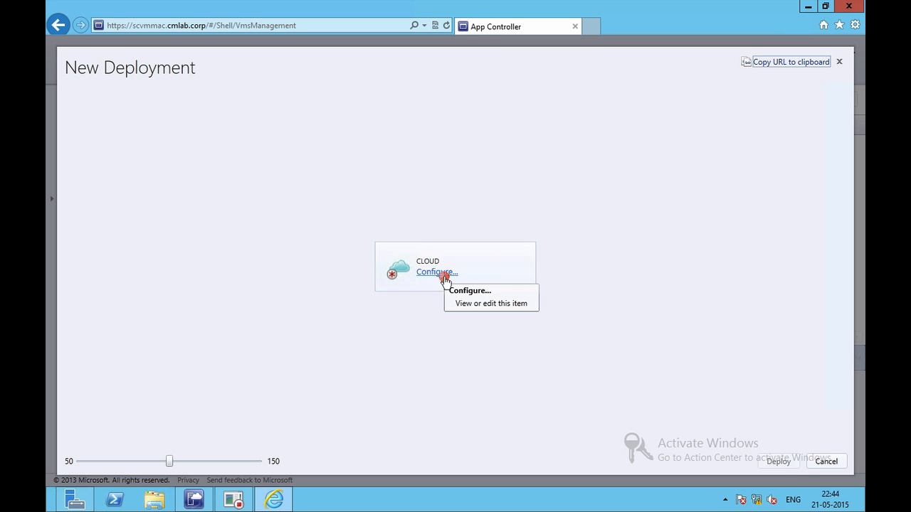
click(435, 272)
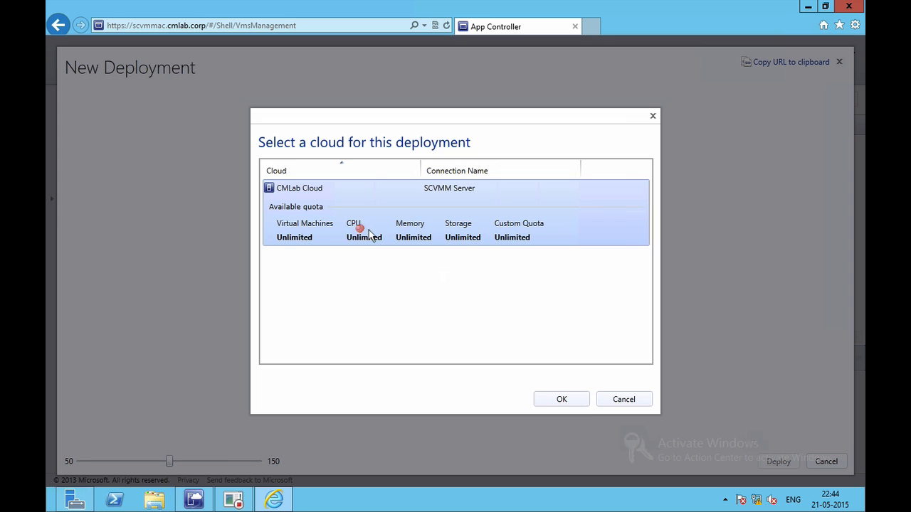
click(561, 399)
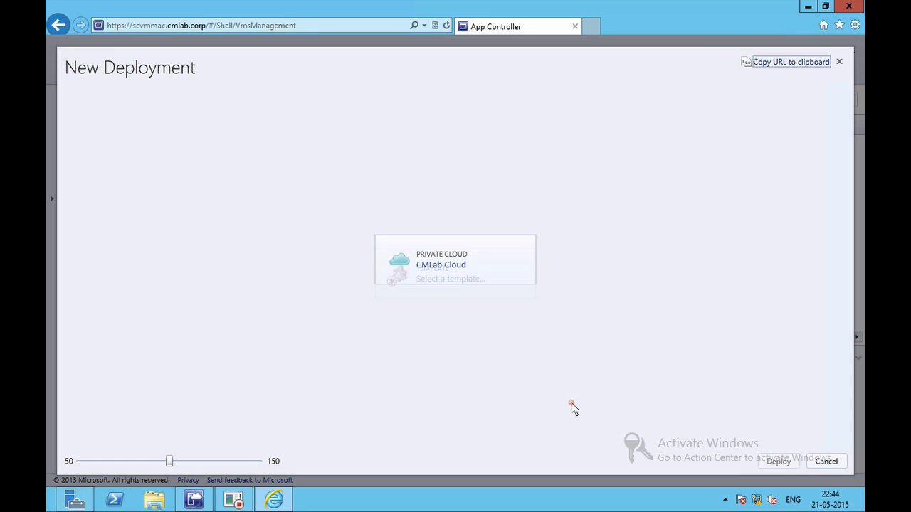
click(450, 278)
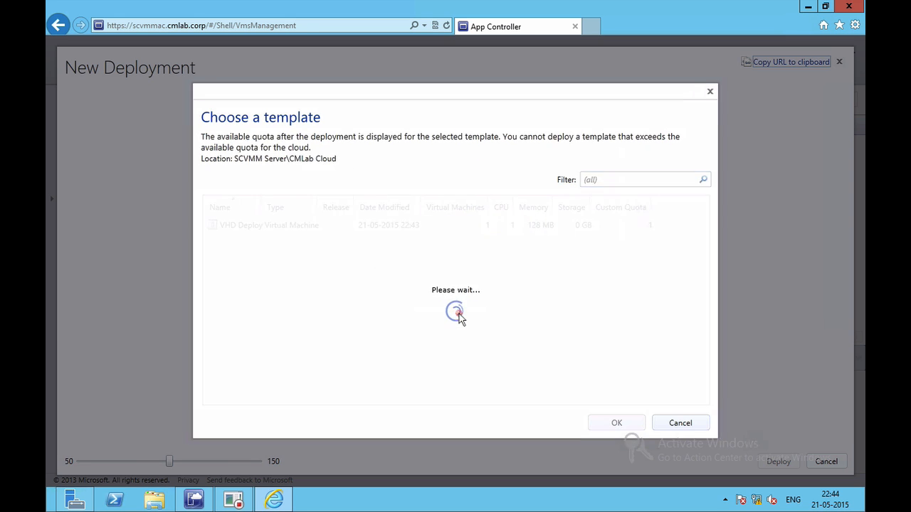
click(269, 242)
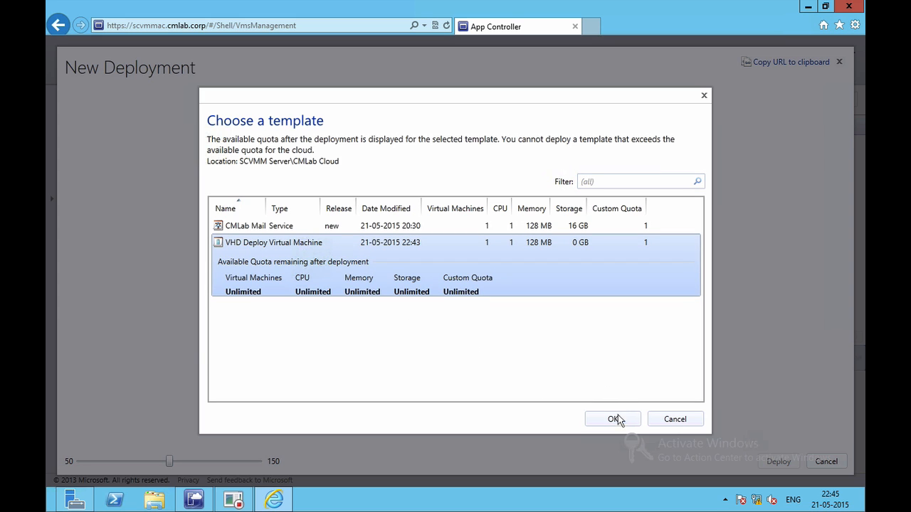
click(613, 419)
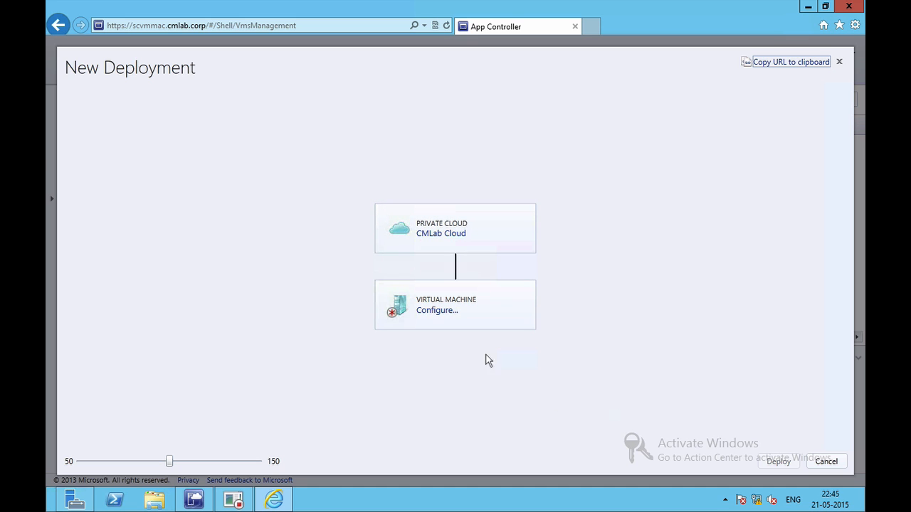
Name the new virtual machine DemoVMVHD and start deploying it.
click(436, 310)
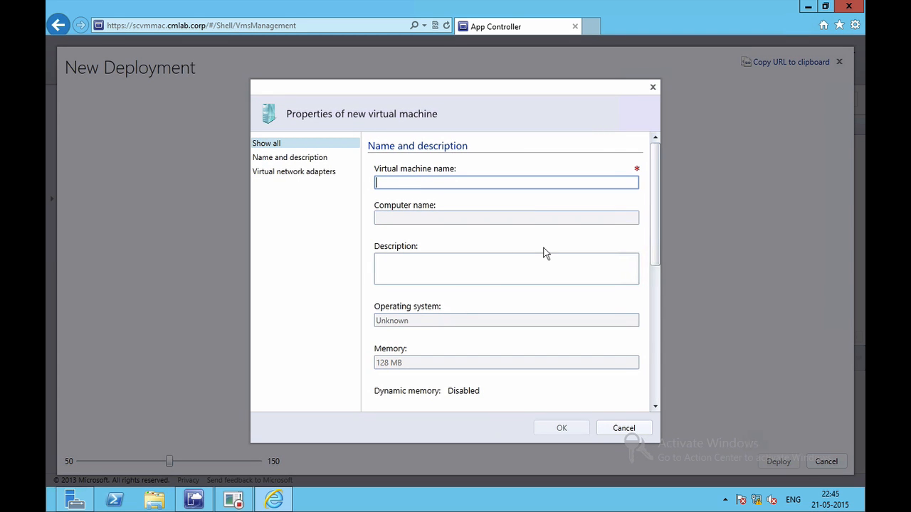
text(DemoVMV)
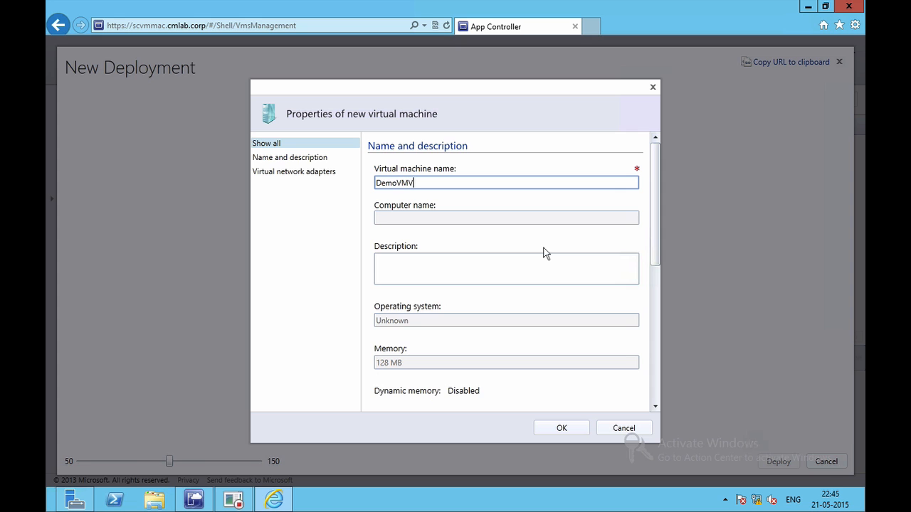
text(HD)
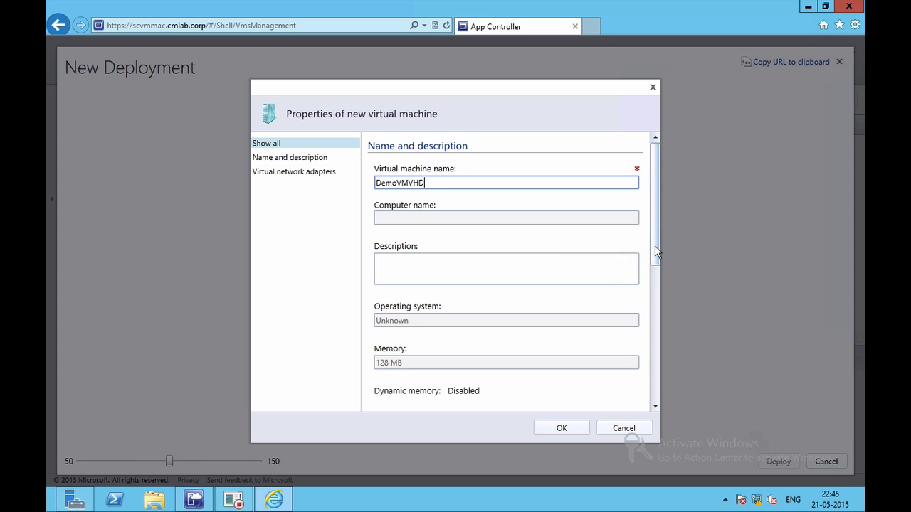
scroll(down, 3)
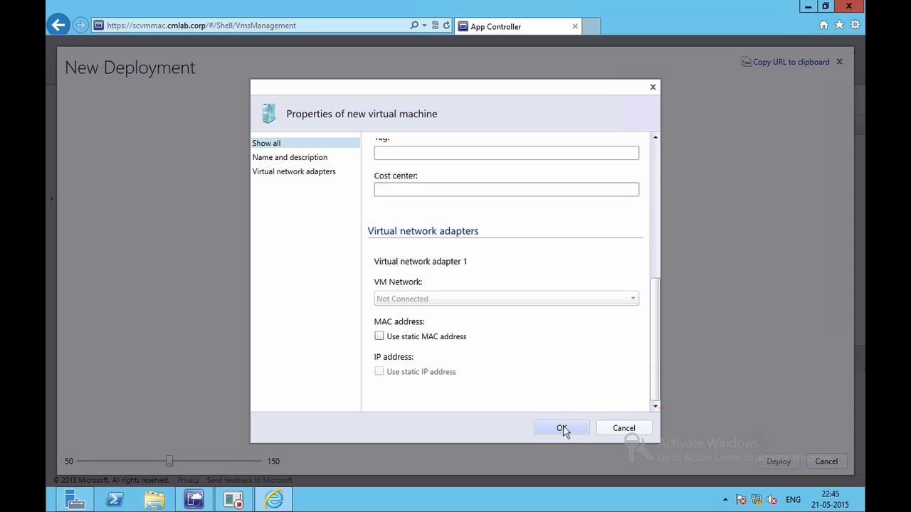
click(562, 428)
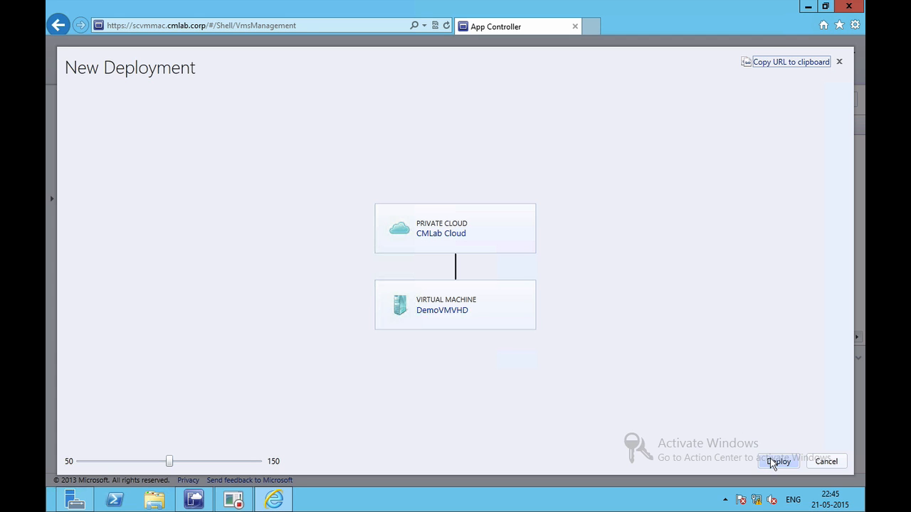
click(777, 461)
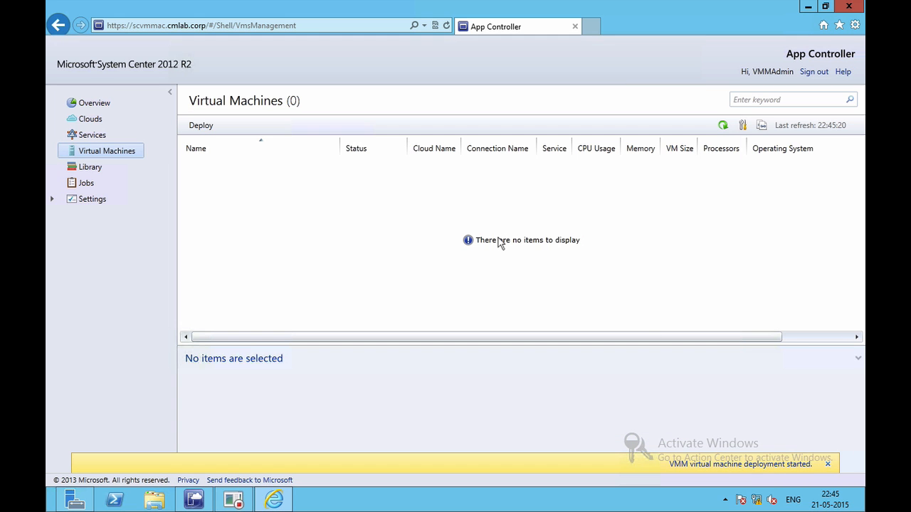
mouse_move(390, 228)
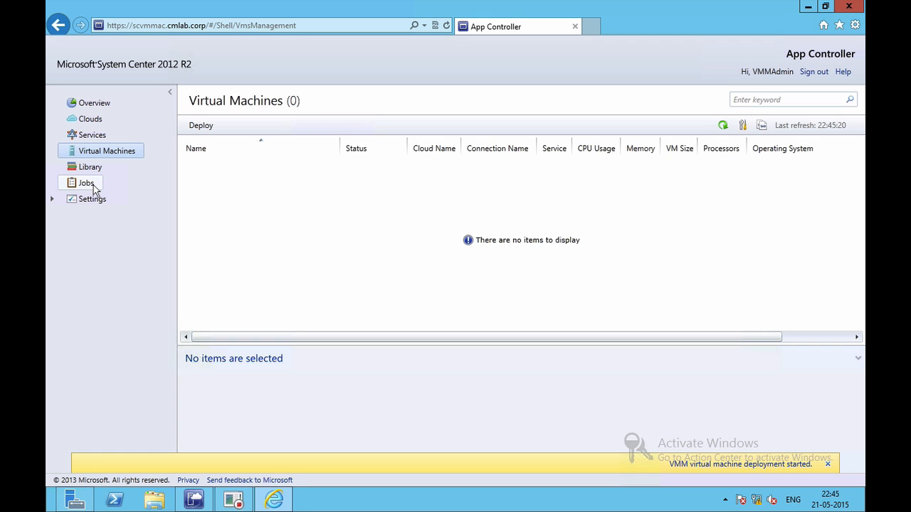
Open the Jobs list and select the DemoVMVHD Create virtual machine job.
click(86, 183)
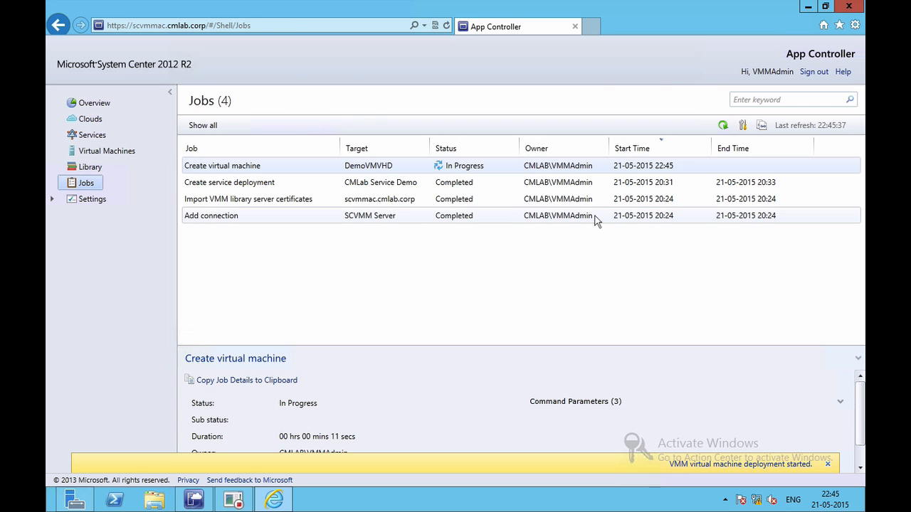
click(222, 166)
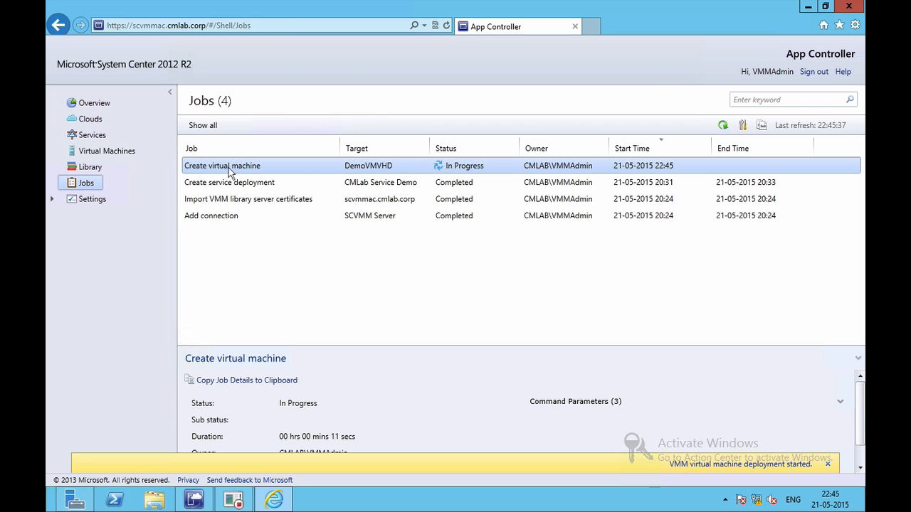
mouse_move(464, 170)
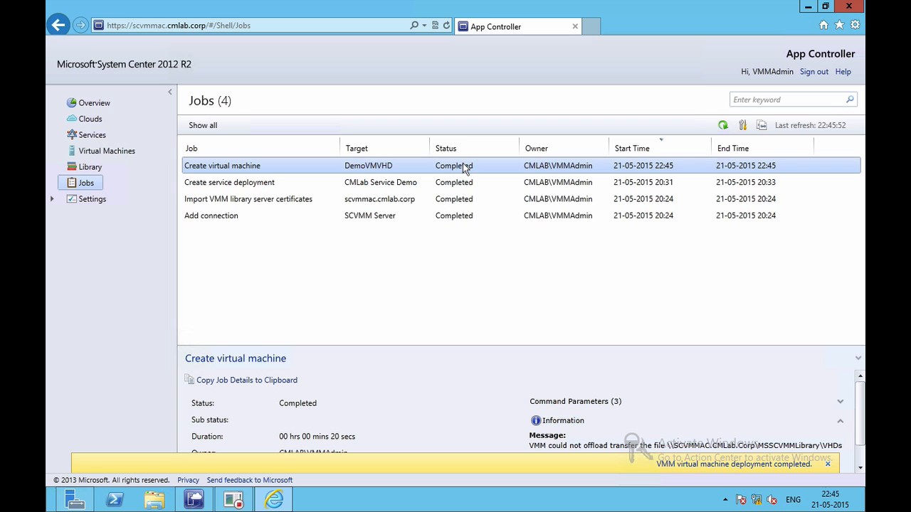
mouse_move(107, 151)
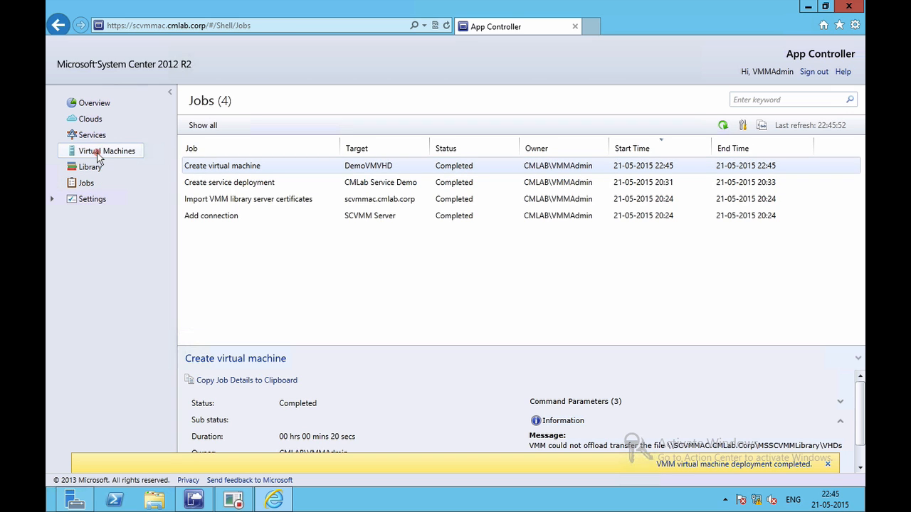
Return to Virtual Machines to see DemoVMVHD shut down on CMLab Cloud.
click(107, 150)
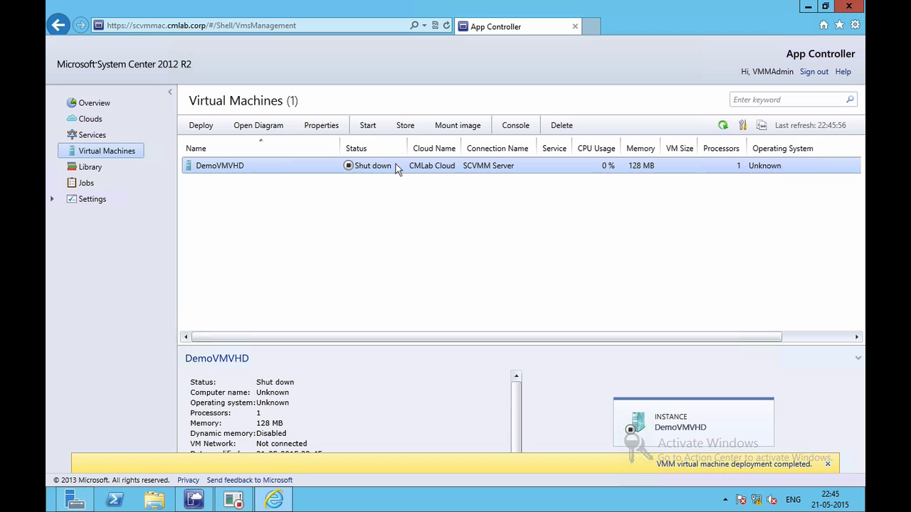
mouse_move(396, 169)
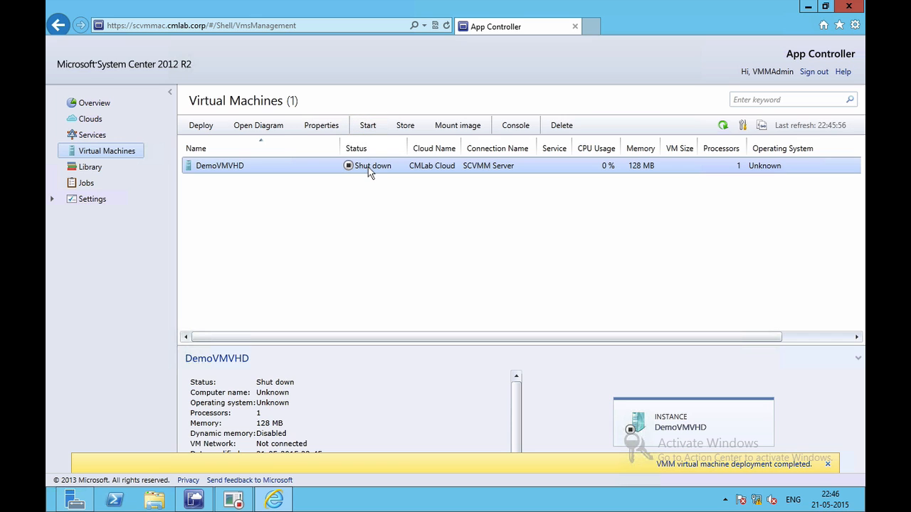
mouse_move(503, 224)
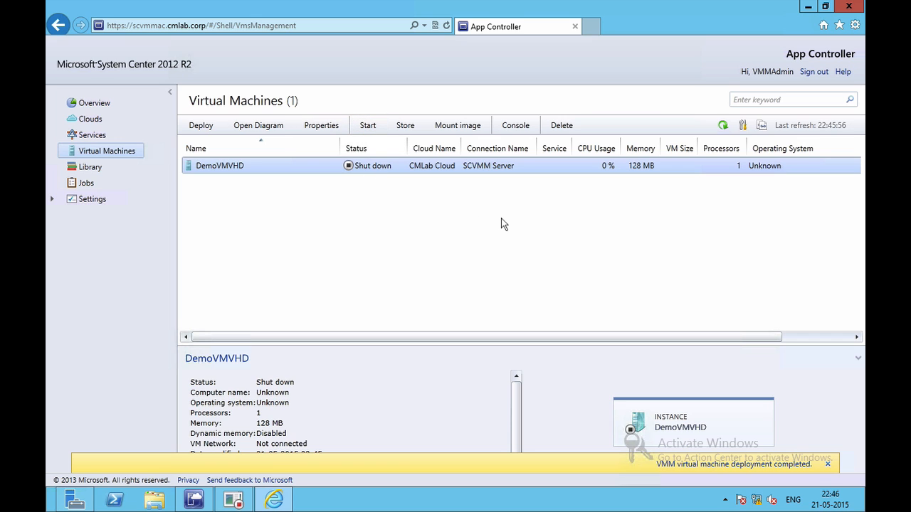
mouse_move(562, 226)
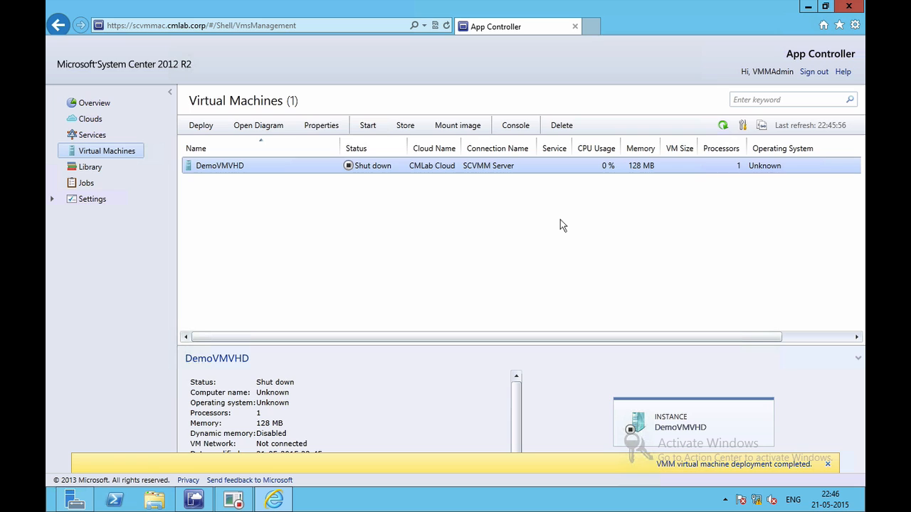